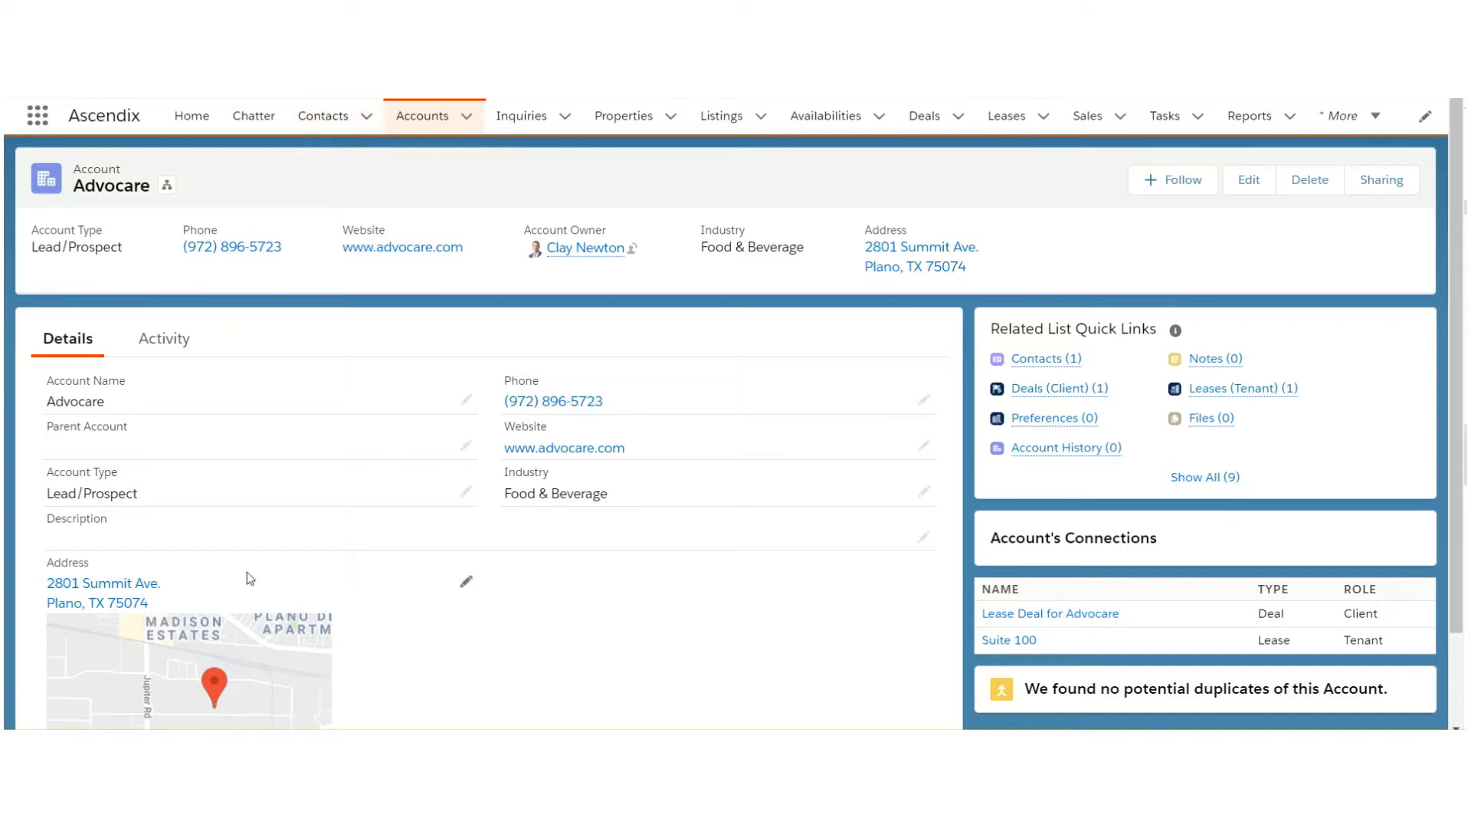
{"action": "mouse_move", "coordinate": [529, 596]}
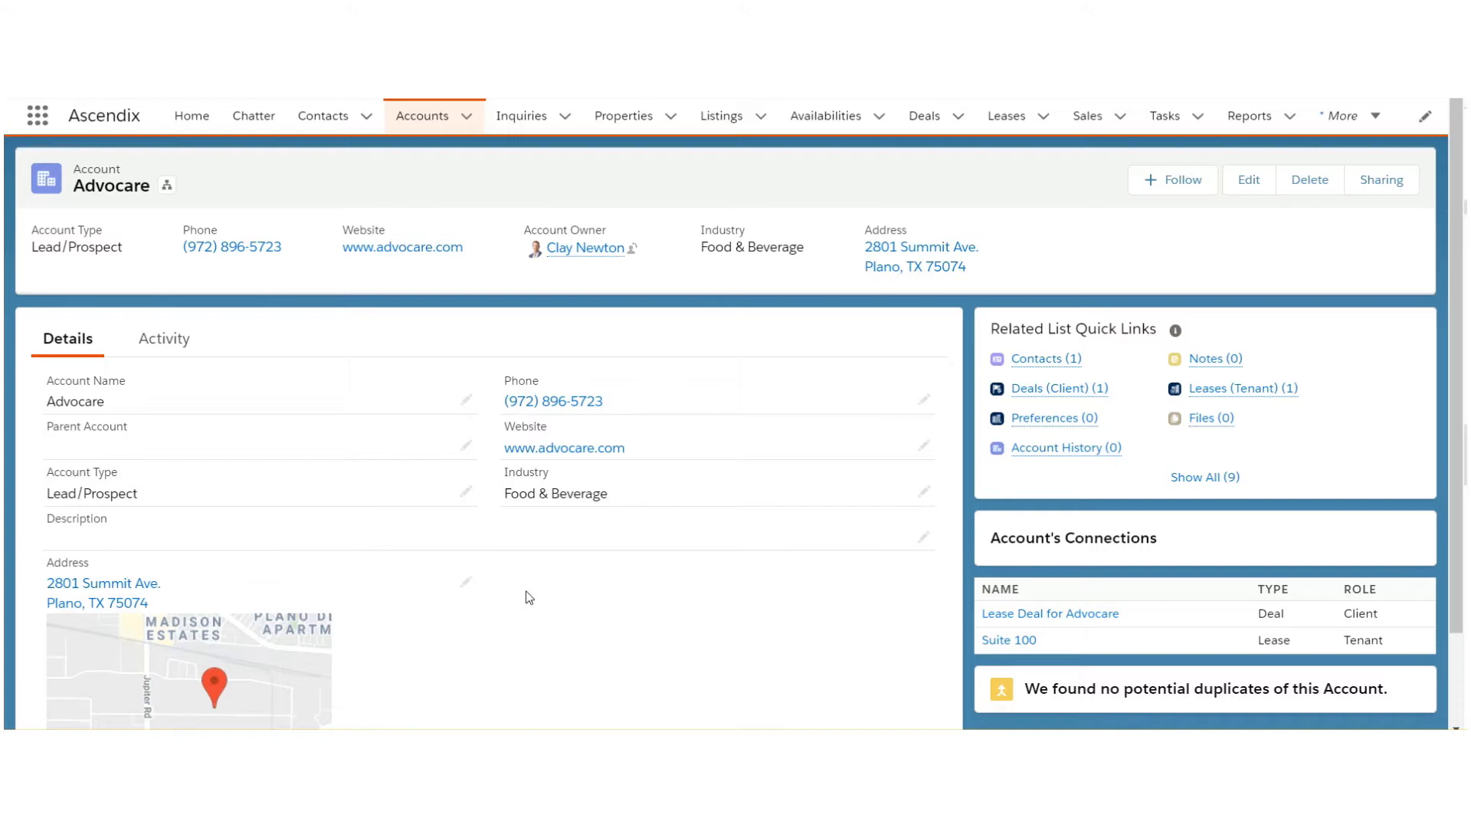
{"action": "mouse_move", "coordinate": [581, 601]}
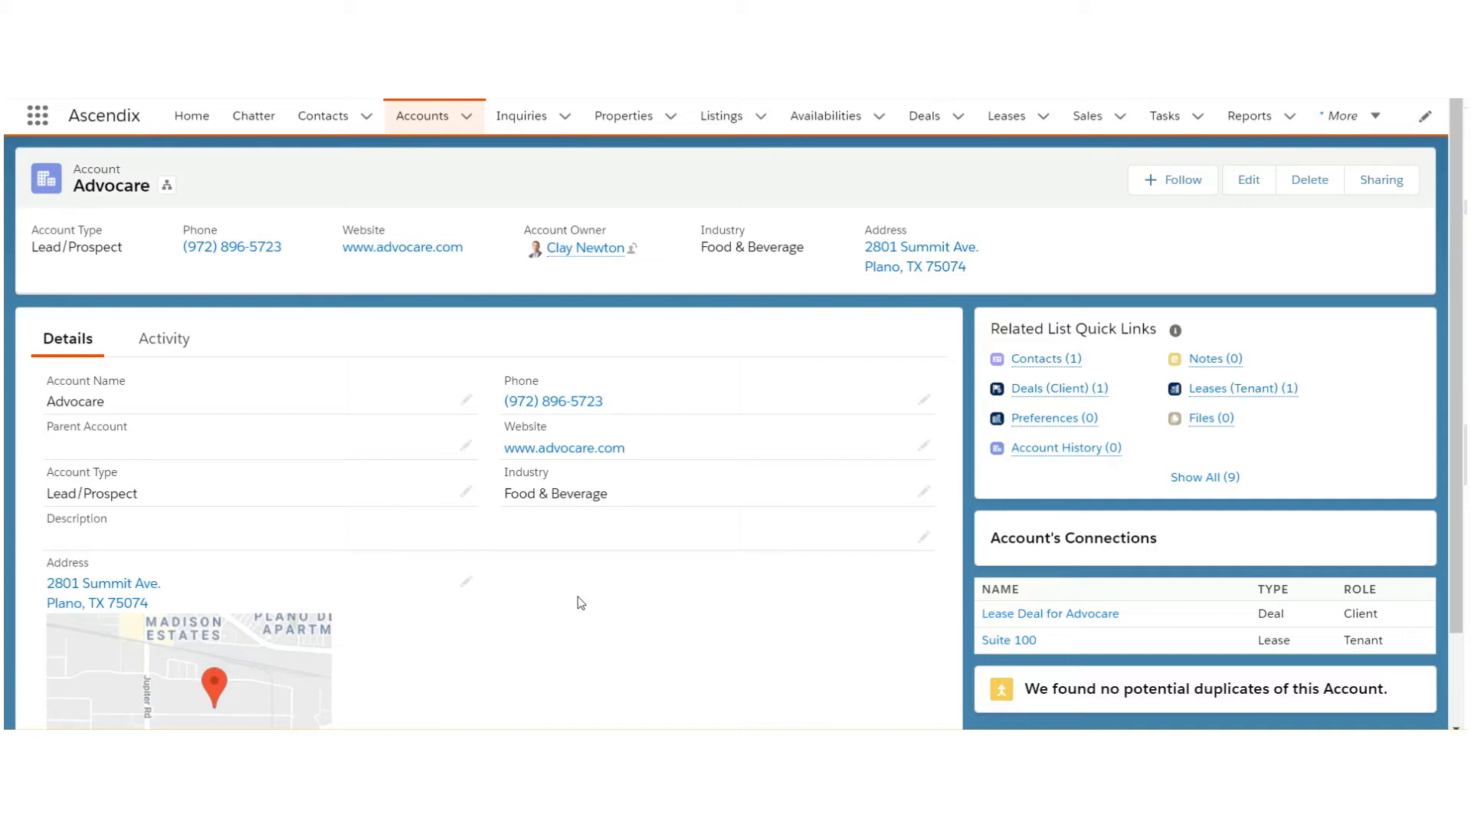
{"action": "mouse_move", "coordinate": [384, 463]}
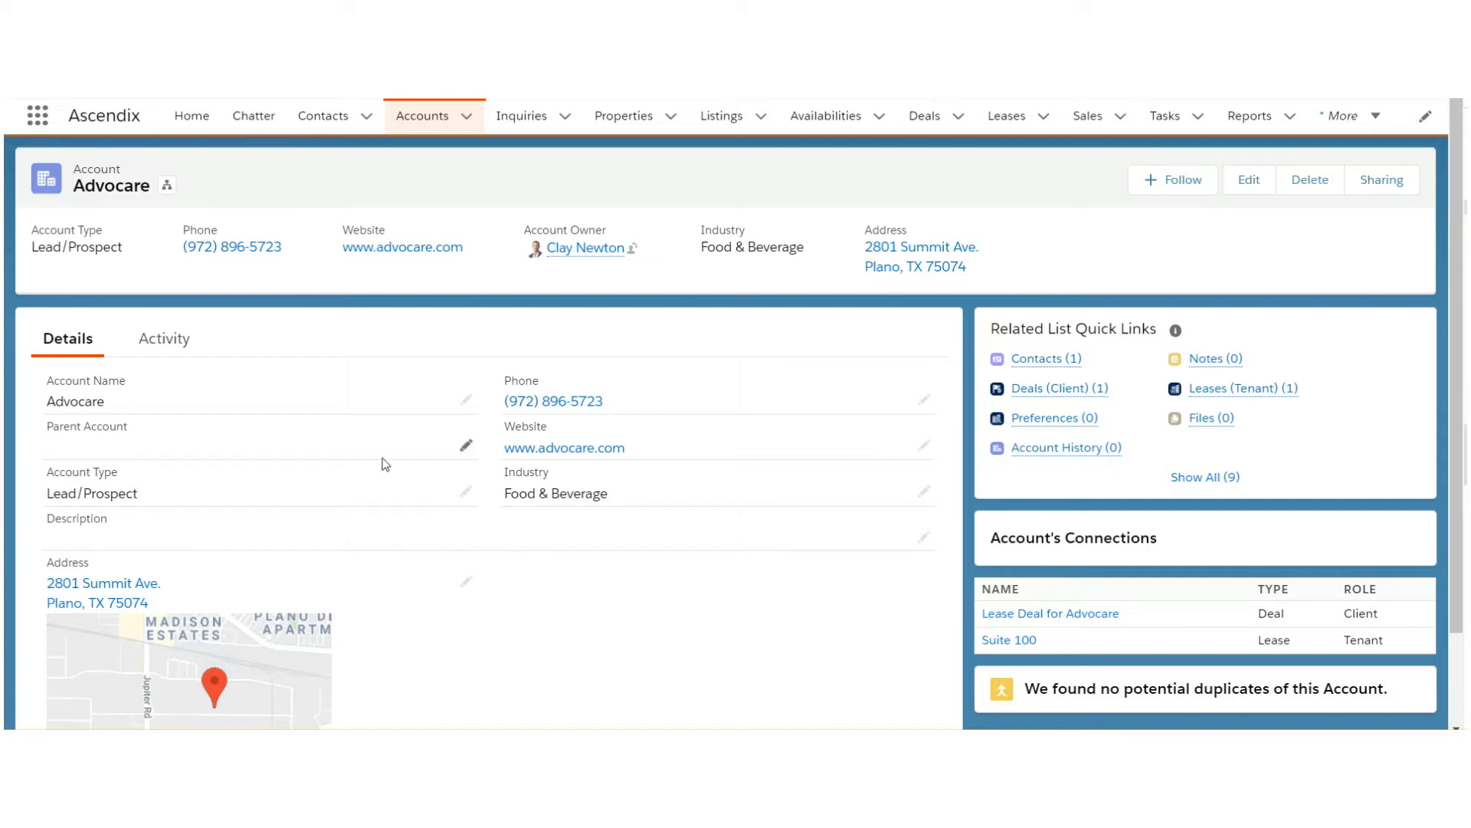
{"action": "mouse_move", "coordinate": [577, 610]}
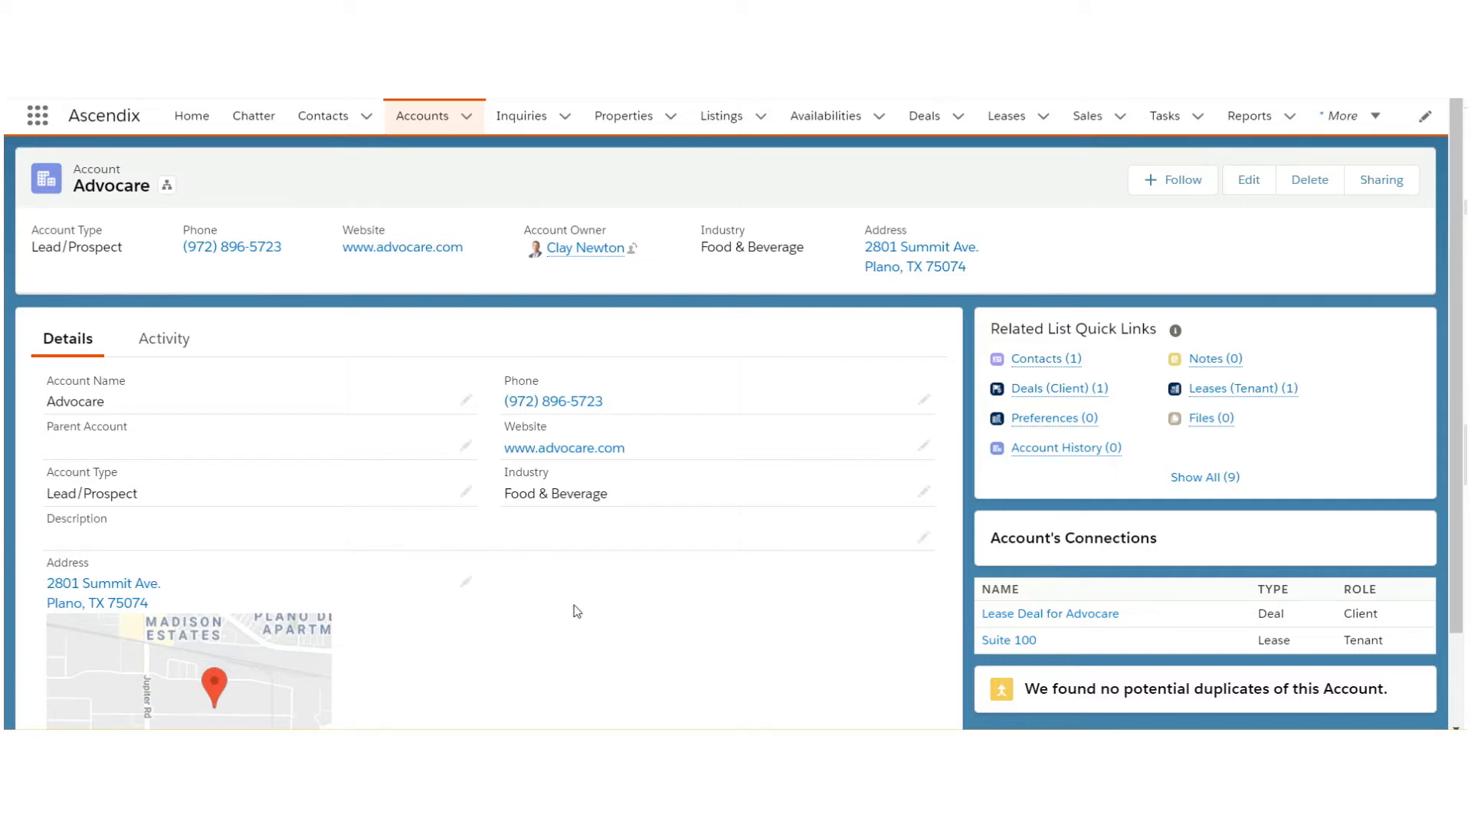
{"action": "mouse_move", "coordinate": [334, 124]}
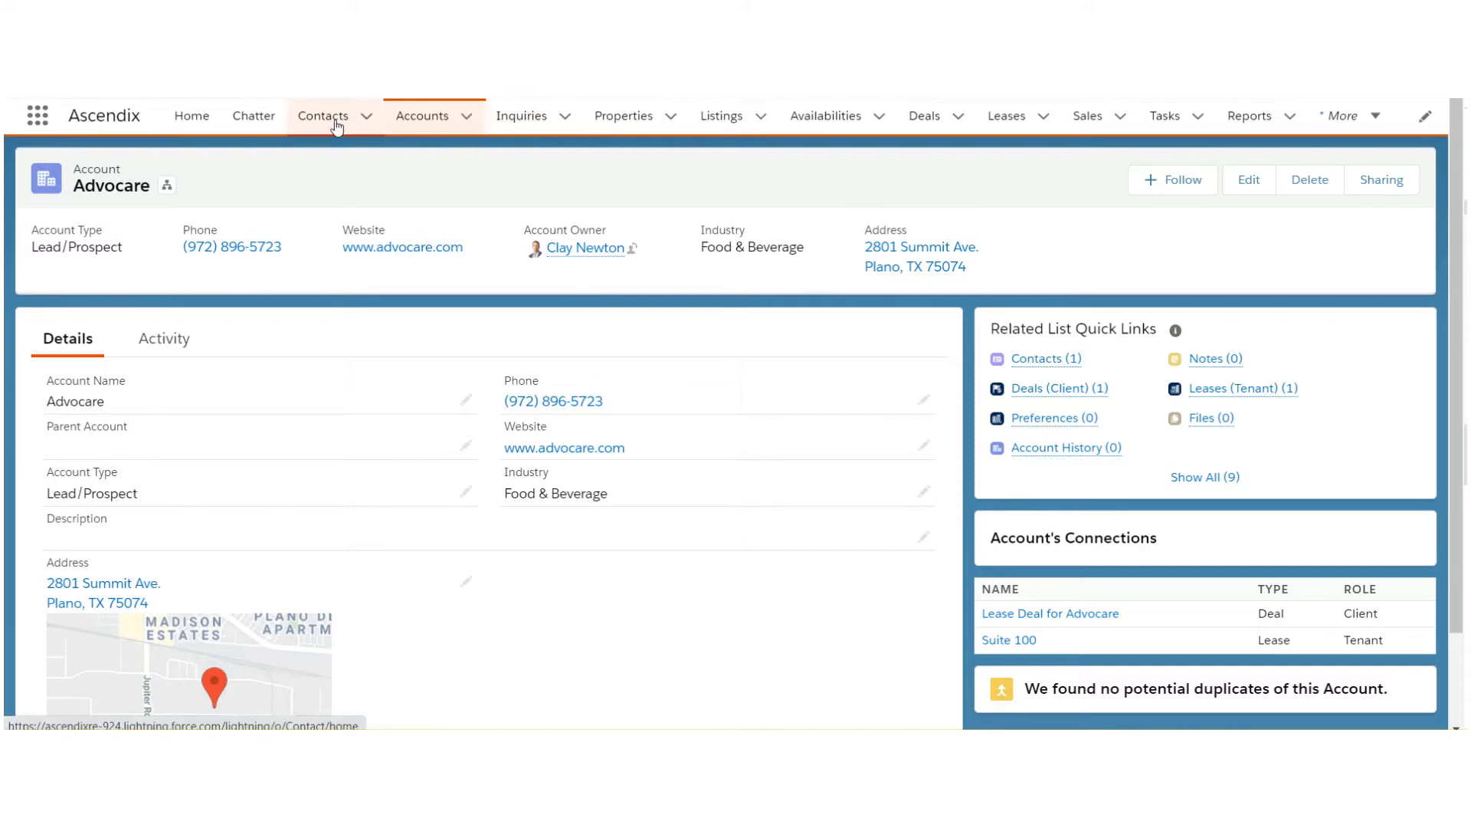
- Start a new contact record from the Contacts list
{"action": "left_click", "coordinate": [323, 115]}
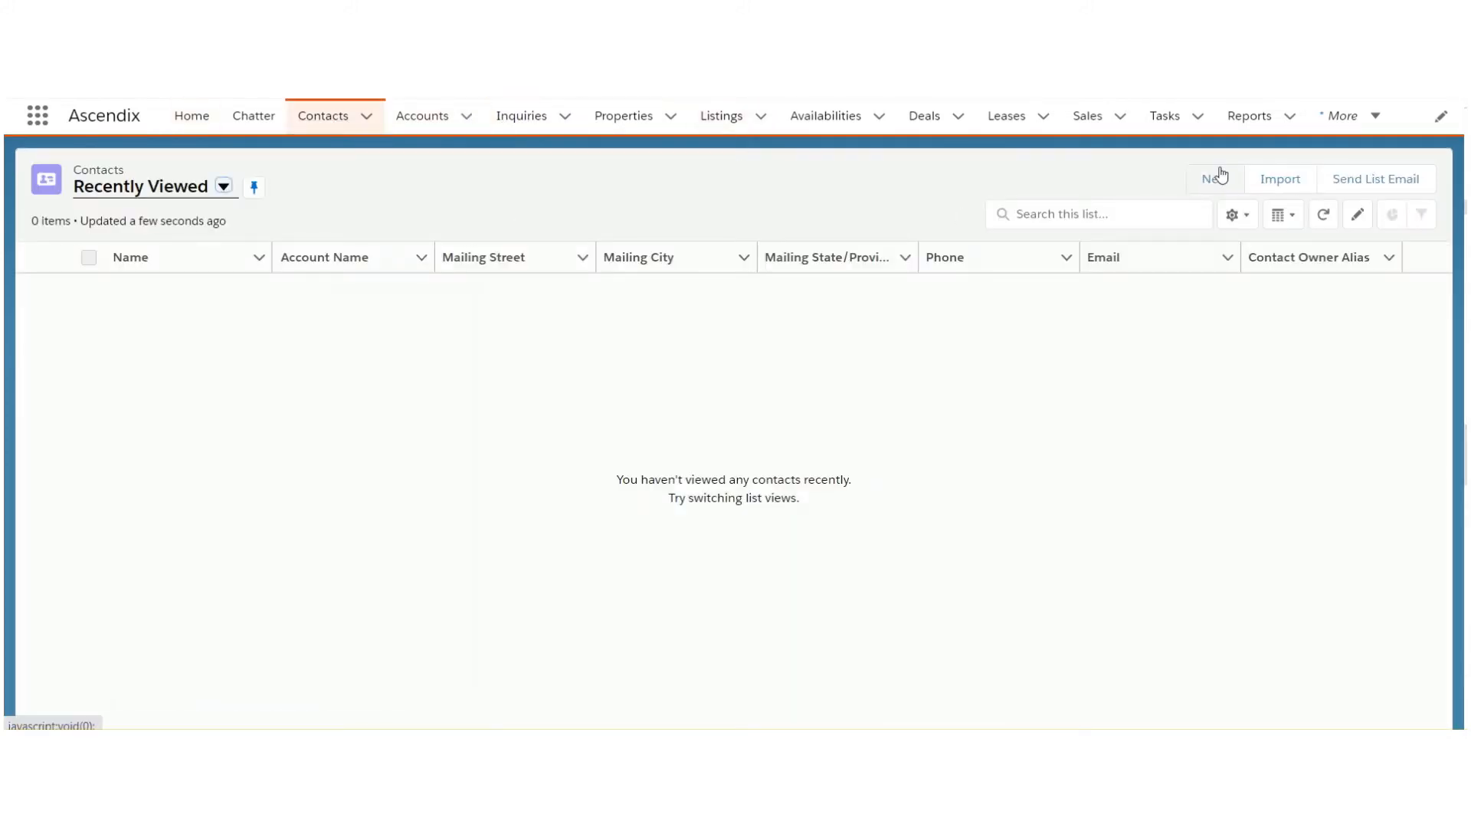
{"action": "left_click", "coordinate": [1214, 178]}
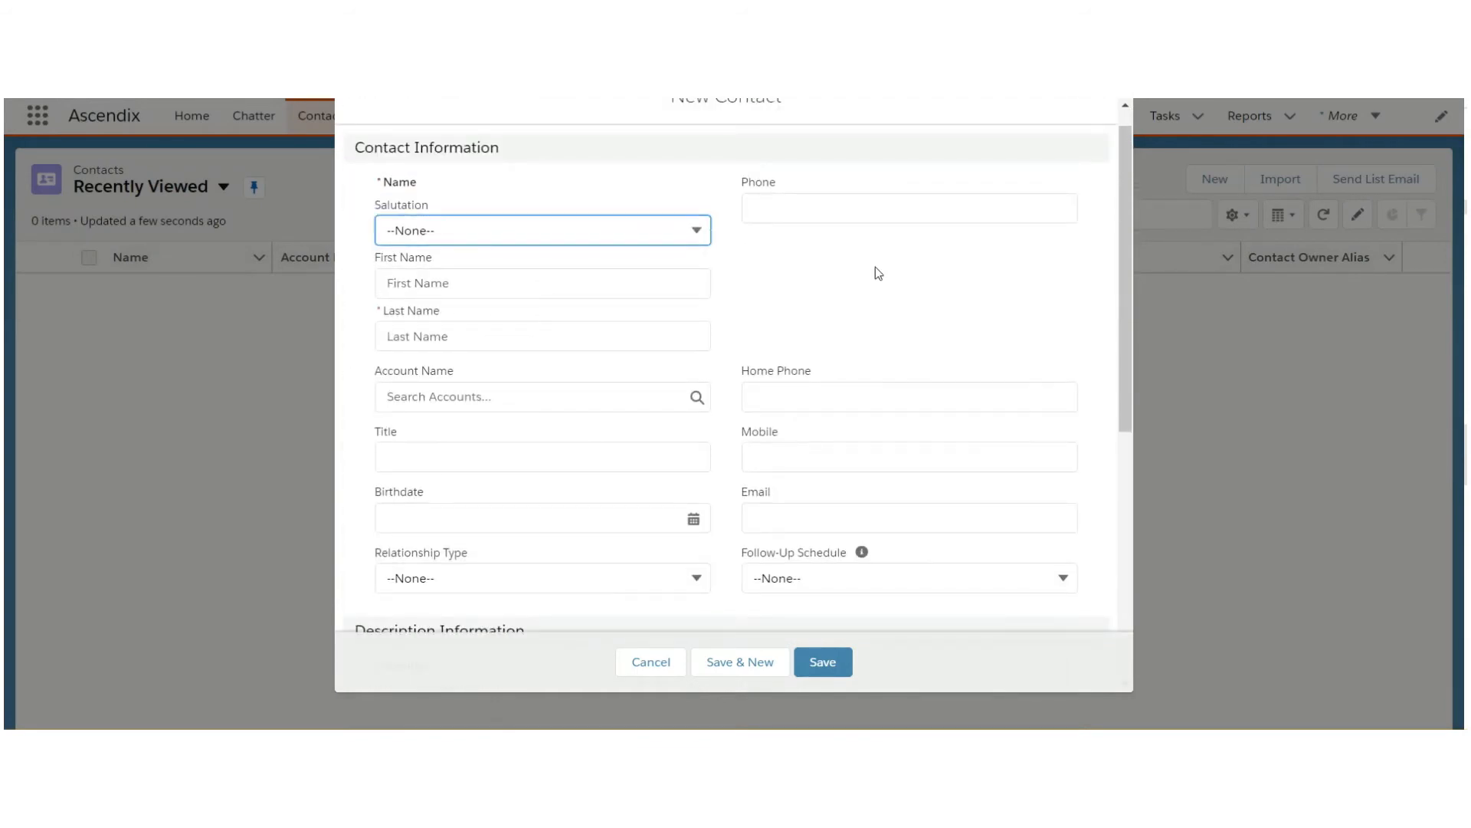
{"action": "mouse_move", "coordinate": [883, 255]}
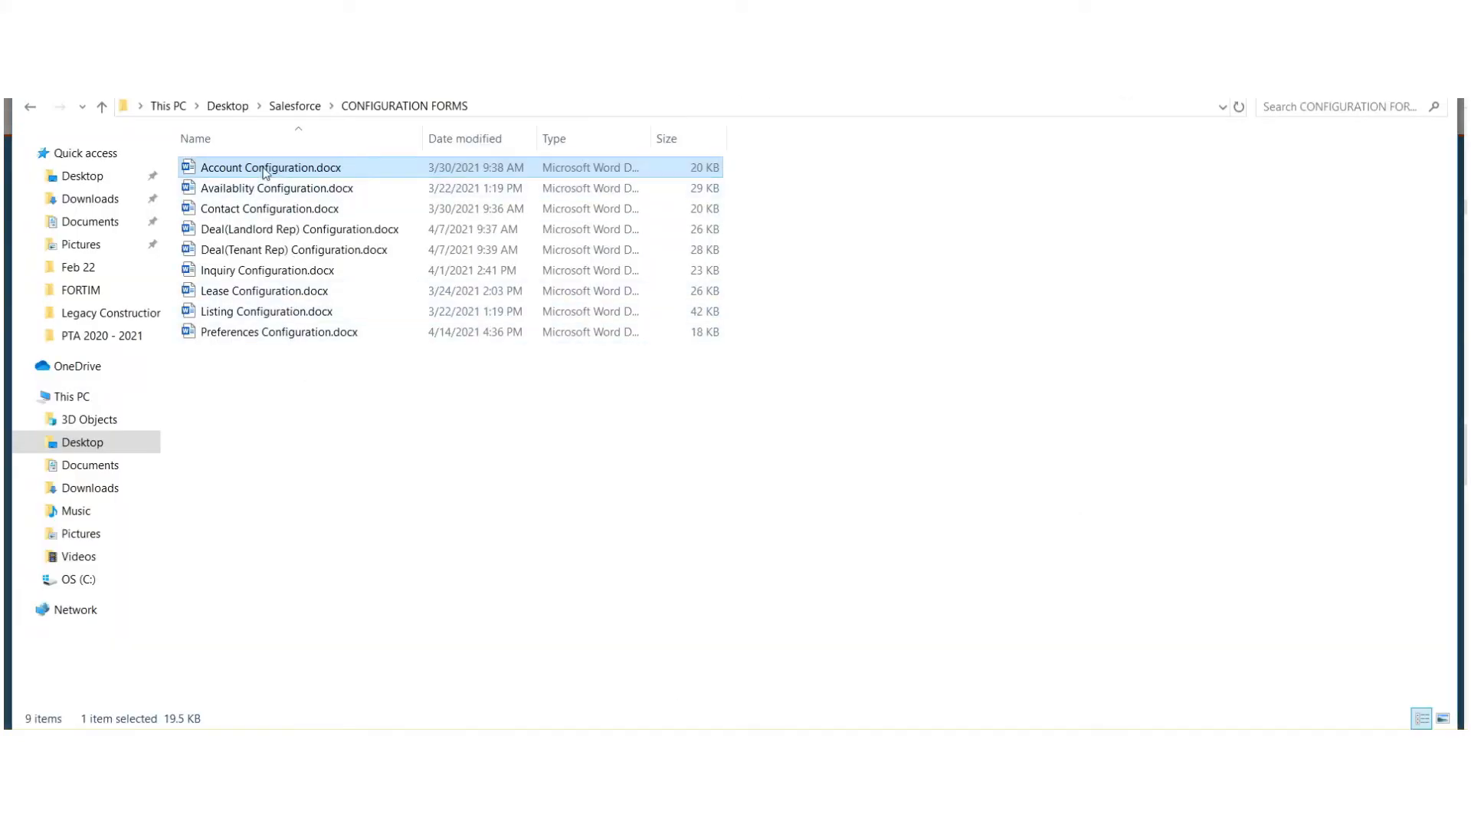
- Open Account Configuration.docx from the CONFIGURATION FORMS folder
{"action": "double_click", "coordinate": [272, 168]}
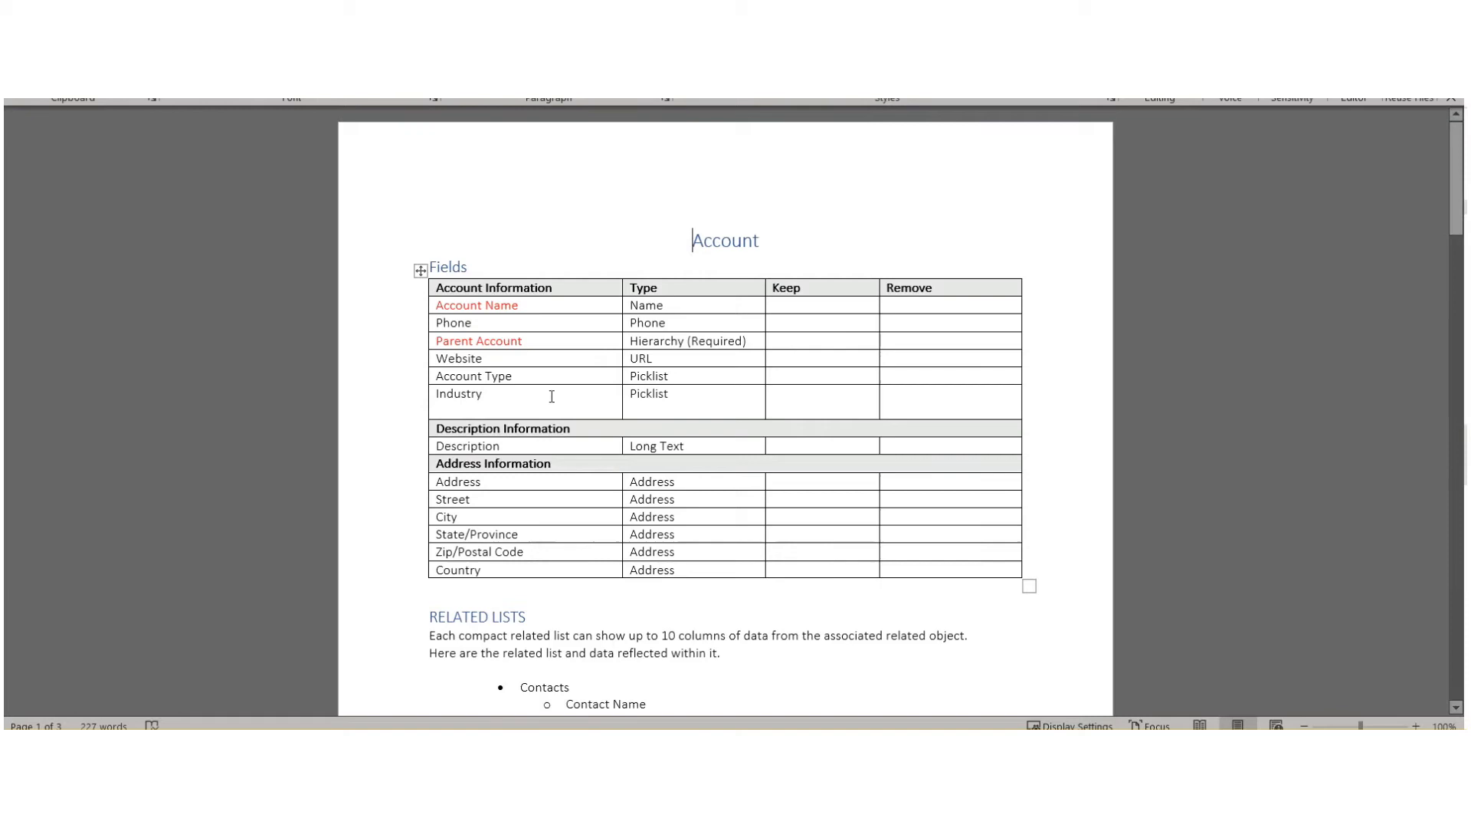
{"action": "mouse_move", "coordinate": [532, 550]}
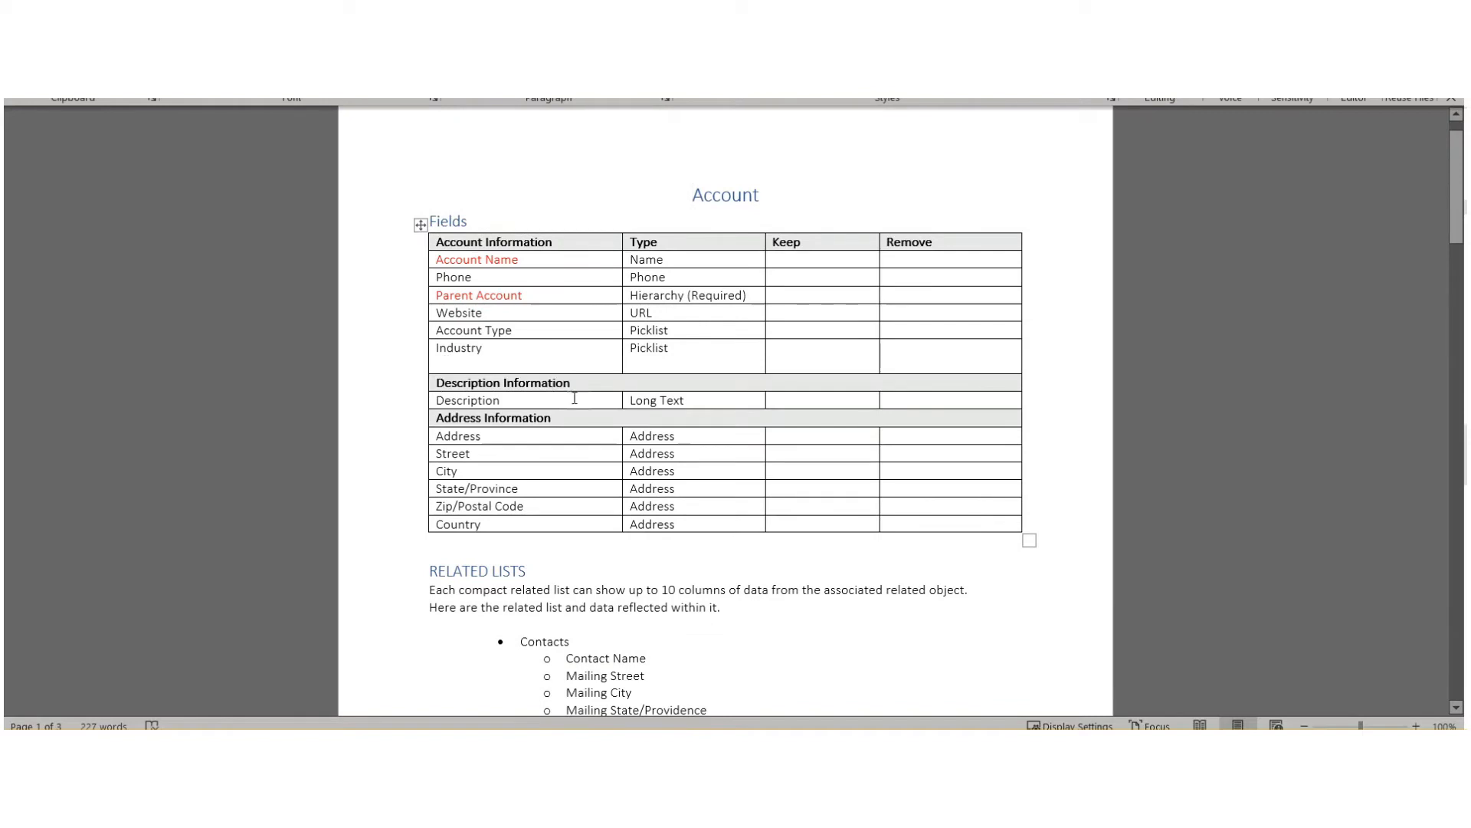
{"action": "mouse_move", "coordinate": [468, 571]}
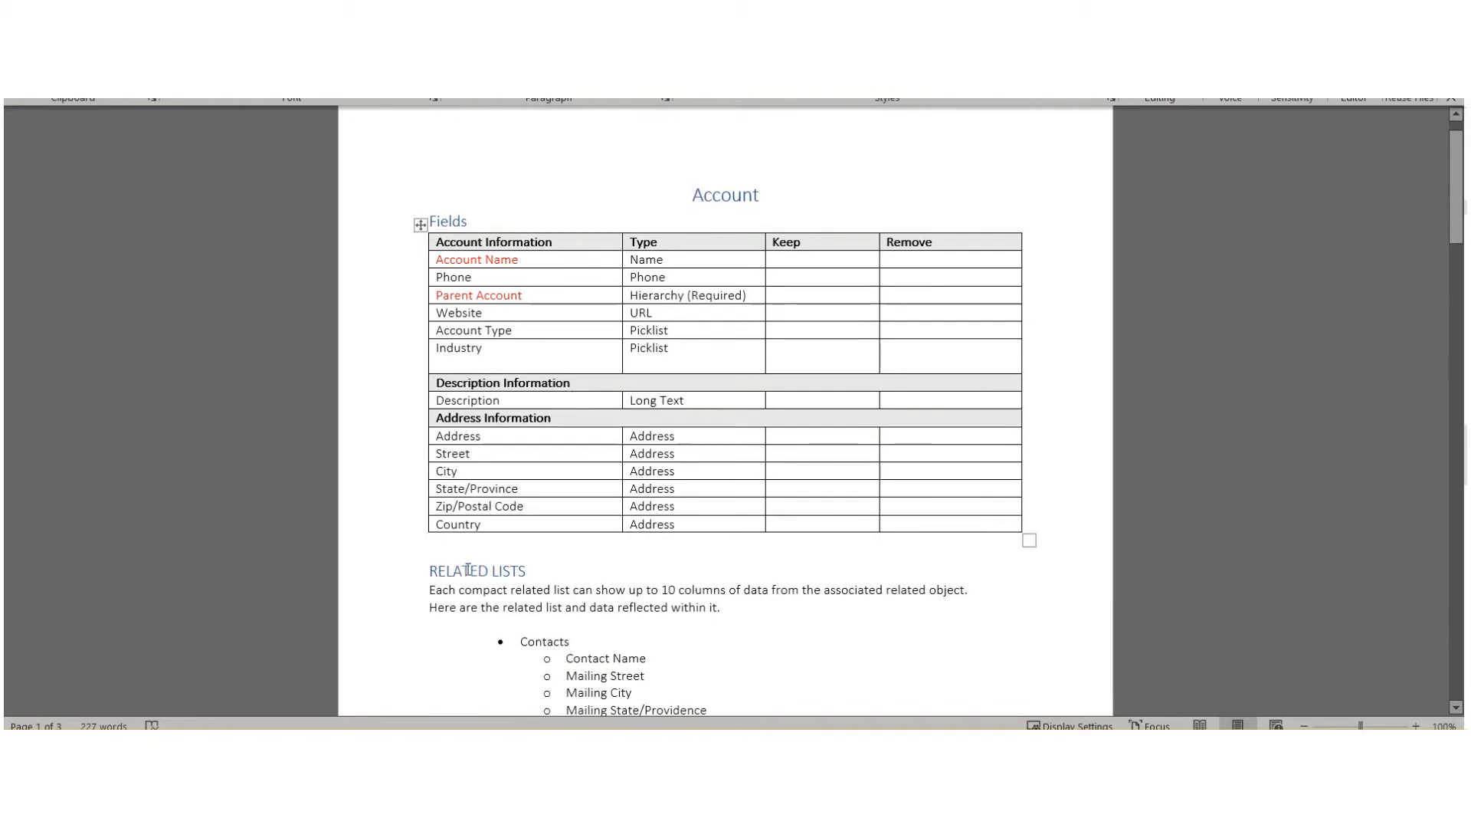
{"action": "mouse_move", "coordinate": [485, 455]}
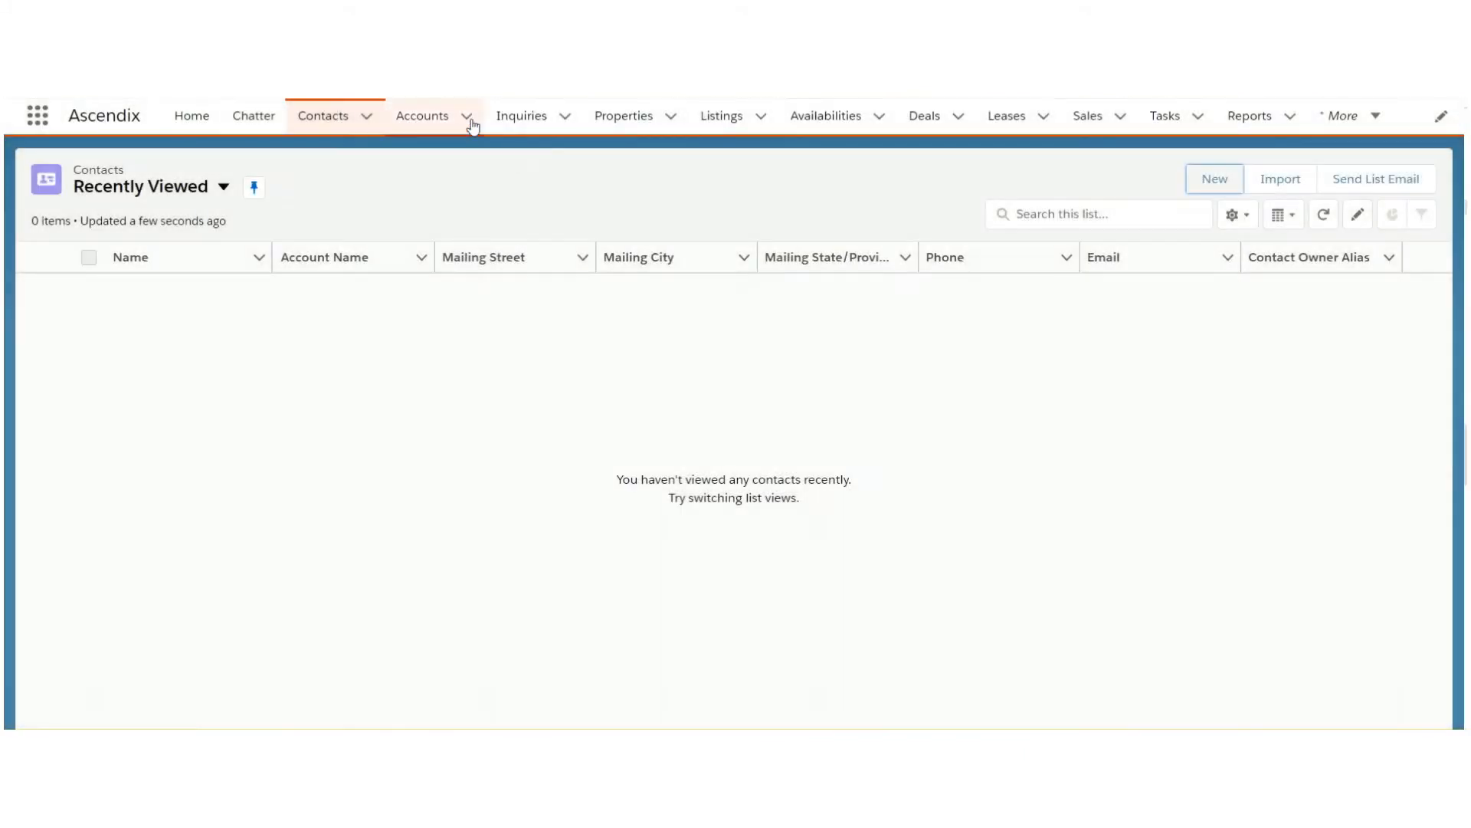
- Choose New Account from the Accounts tab dropdown
{"action": "left_click", "coordinate": [466, 116]}
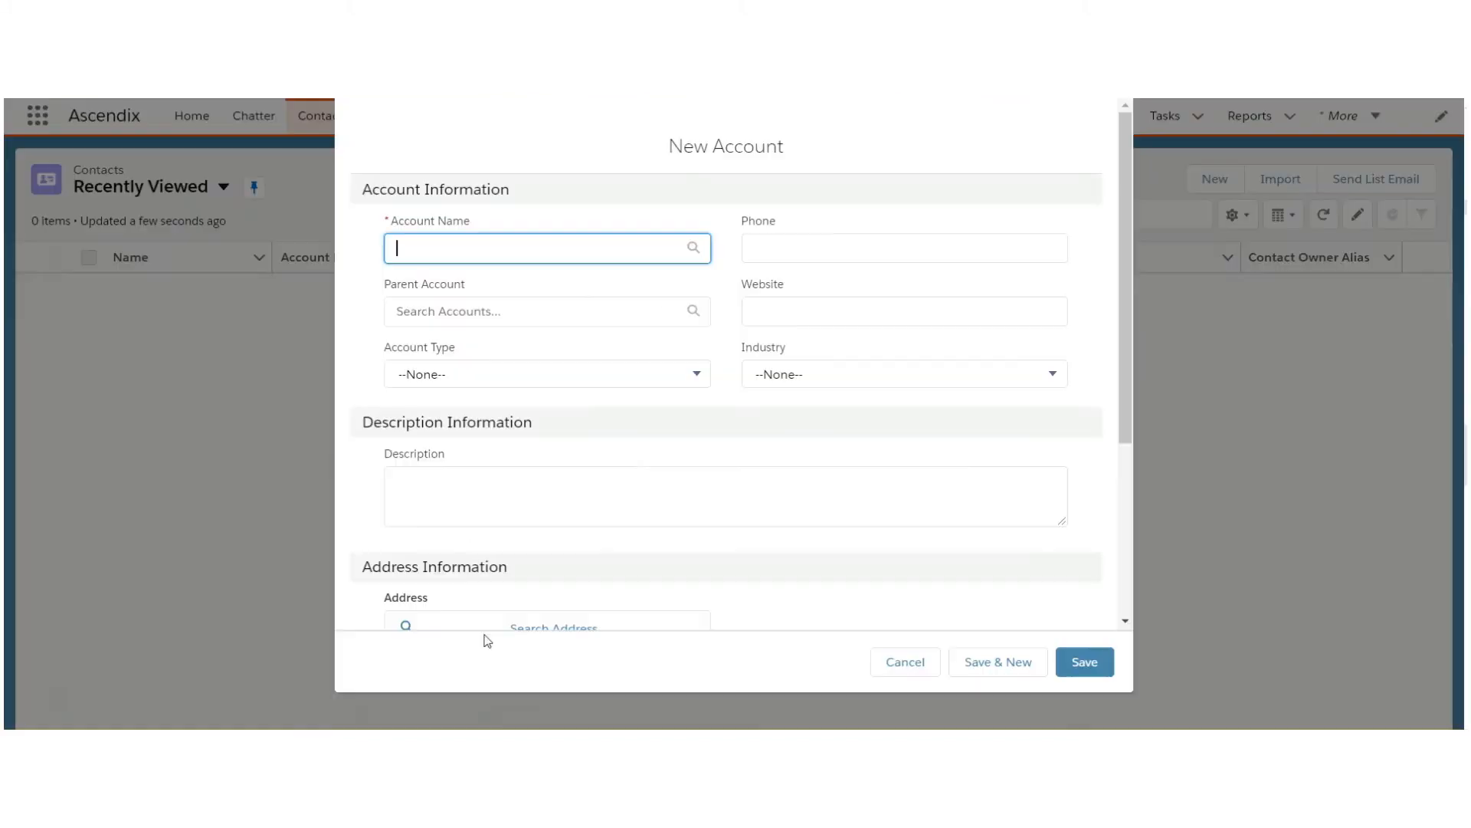
{"action": "left_click", "coordinate": [547, 374]}
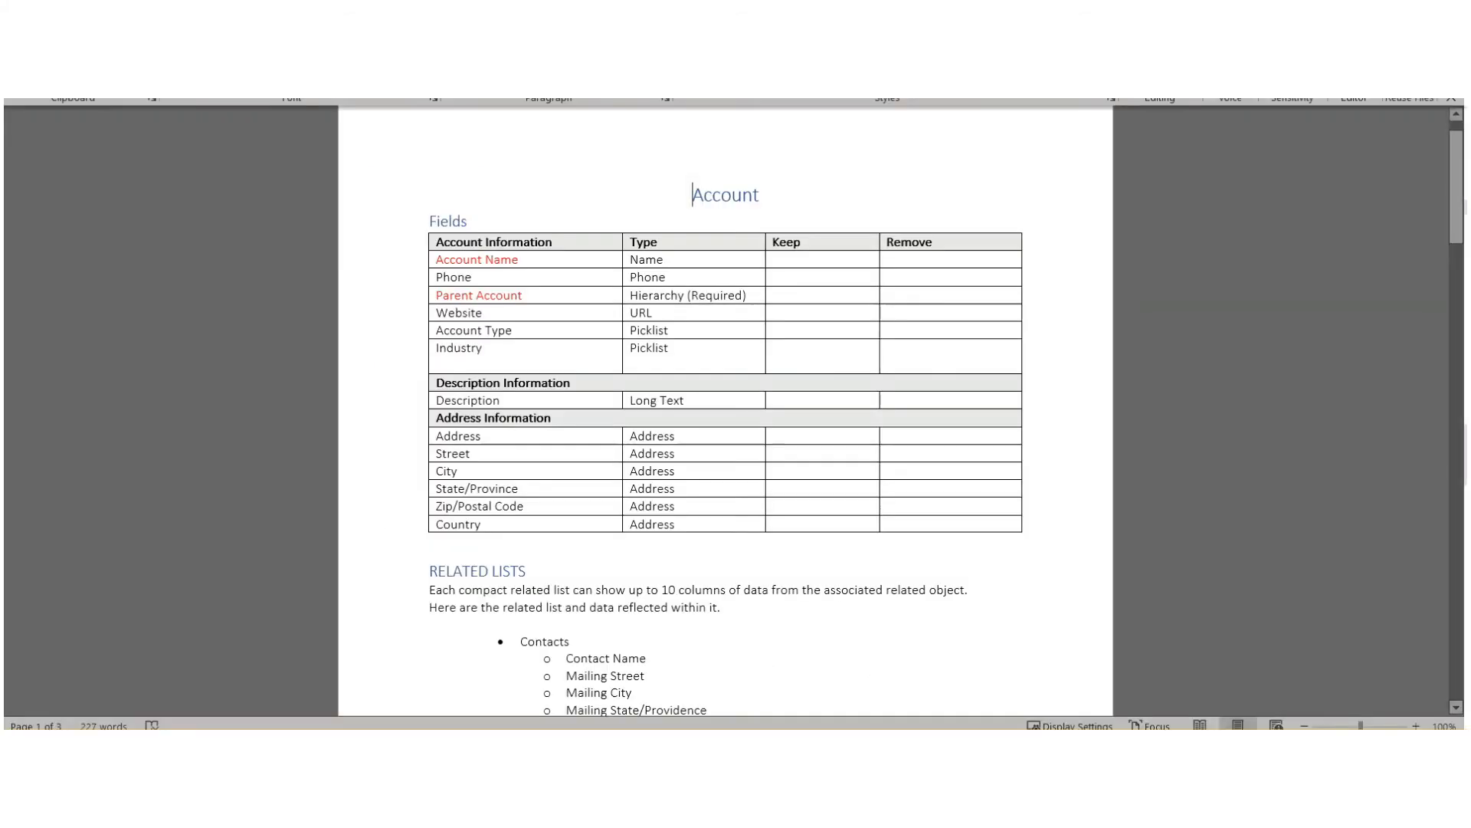
{"action": "scroll", "scroll_direction": "down", "scroll_amount": 3}
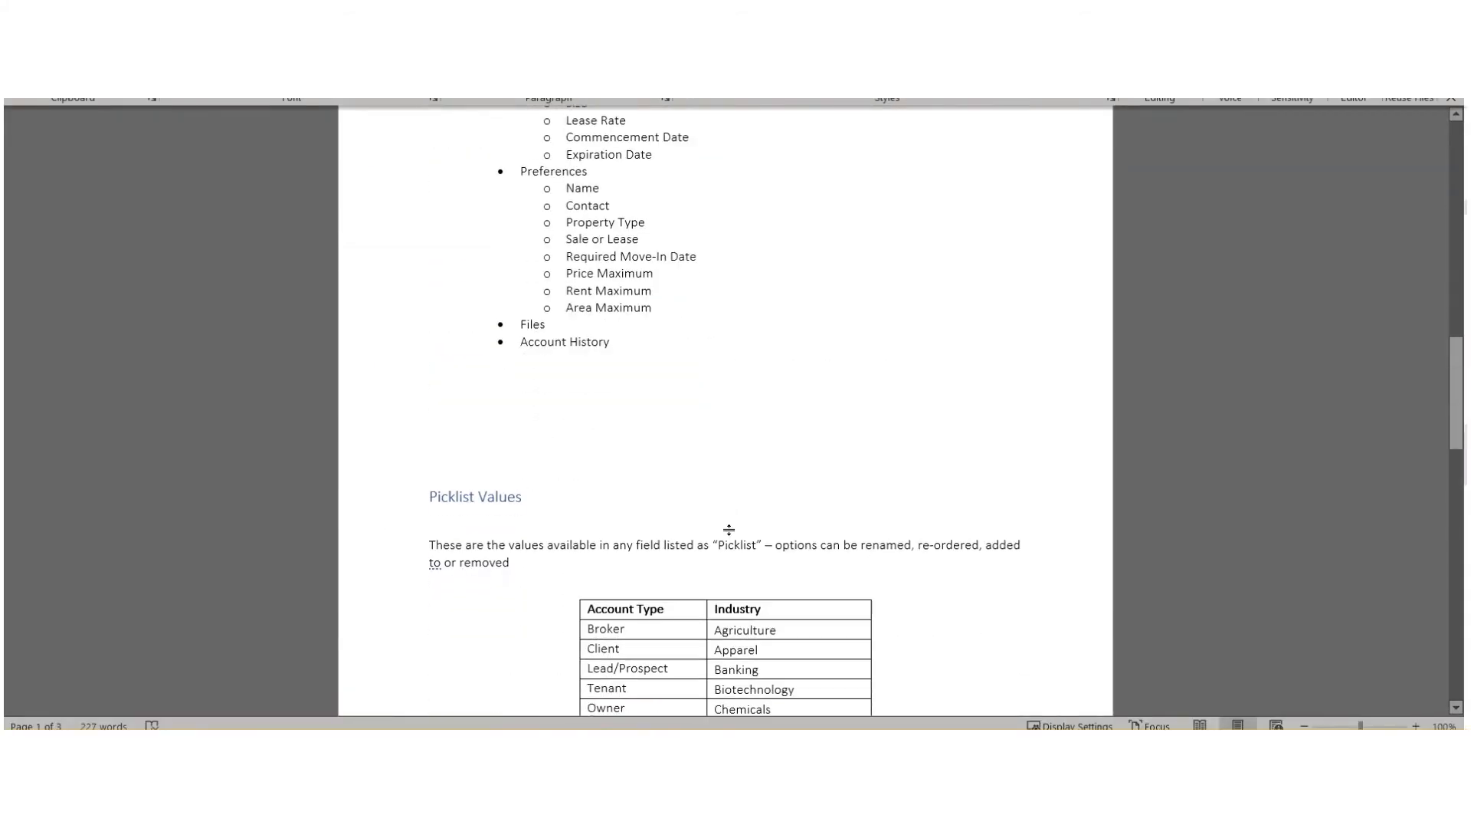
{"action": "scroll", "scroll_direction": "down", "scroll_amount": 3}
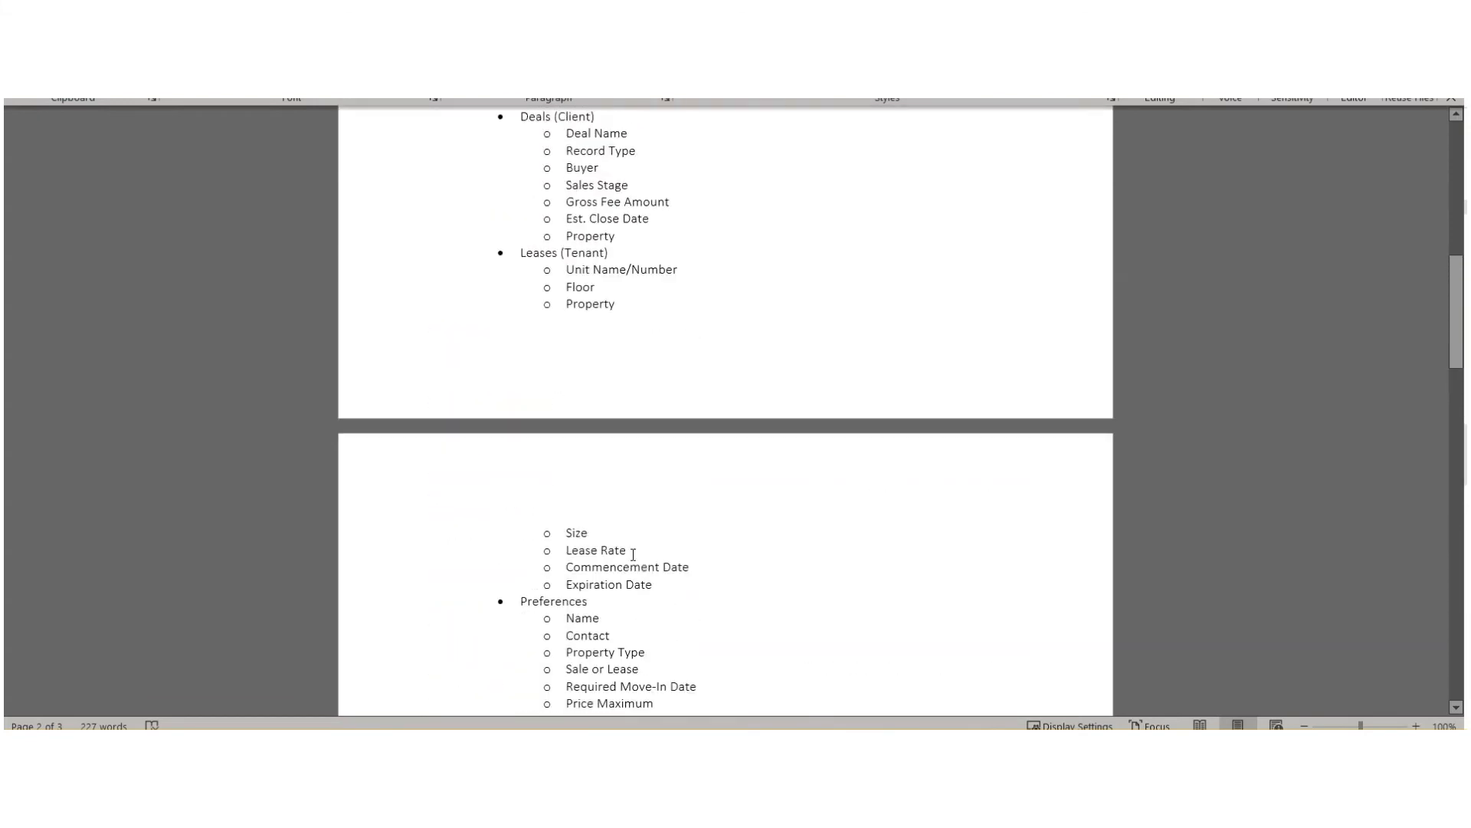
{"action": "scroll", "scroll_direction": "up", "scroll_amount": 3}
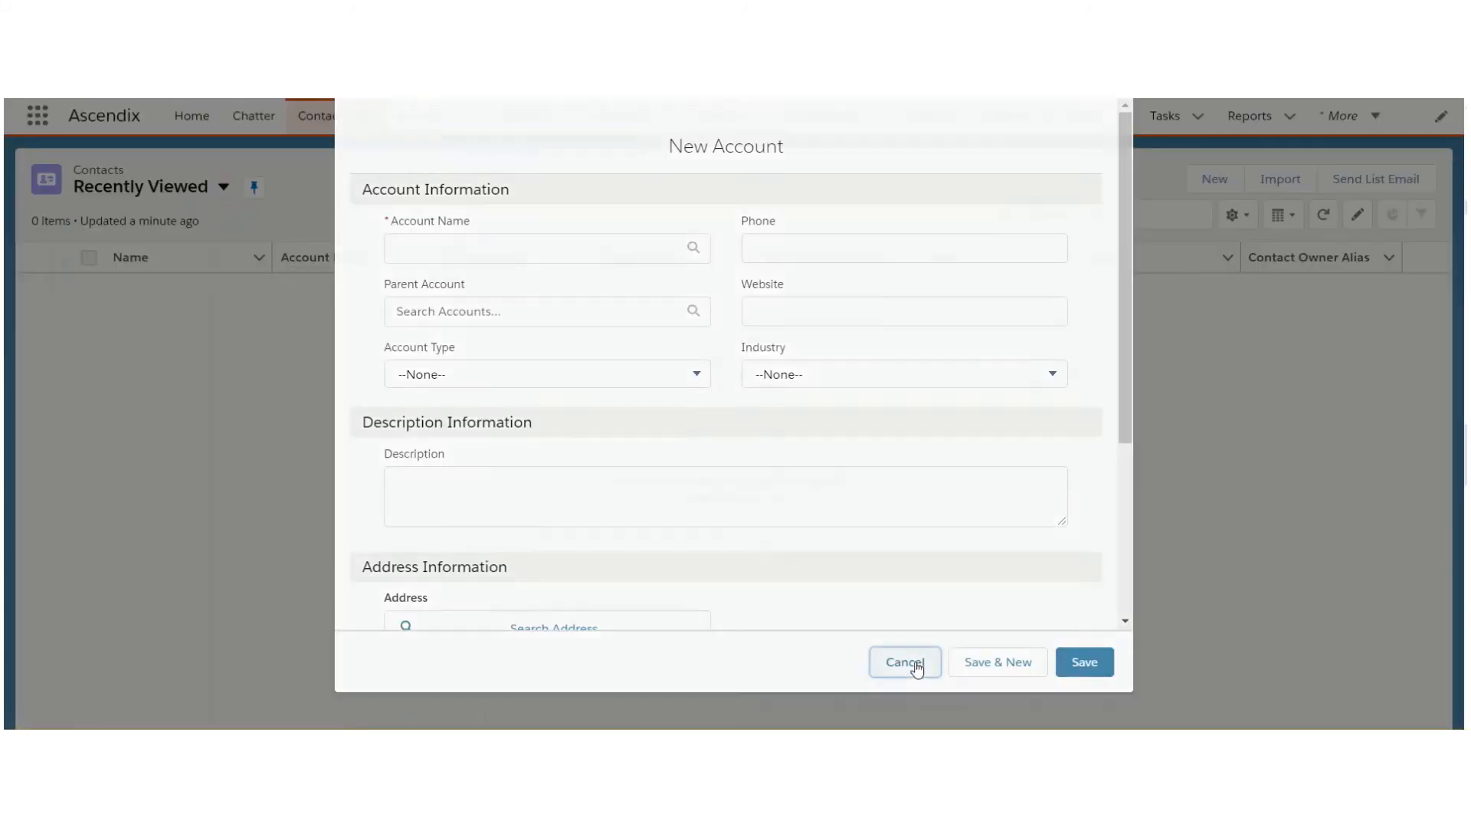
- Cancel the new account, reopen Advocare, and preview its Contacts and Deals (Client) lists
{"action": "left_click", "coordinate": [905, 661]}
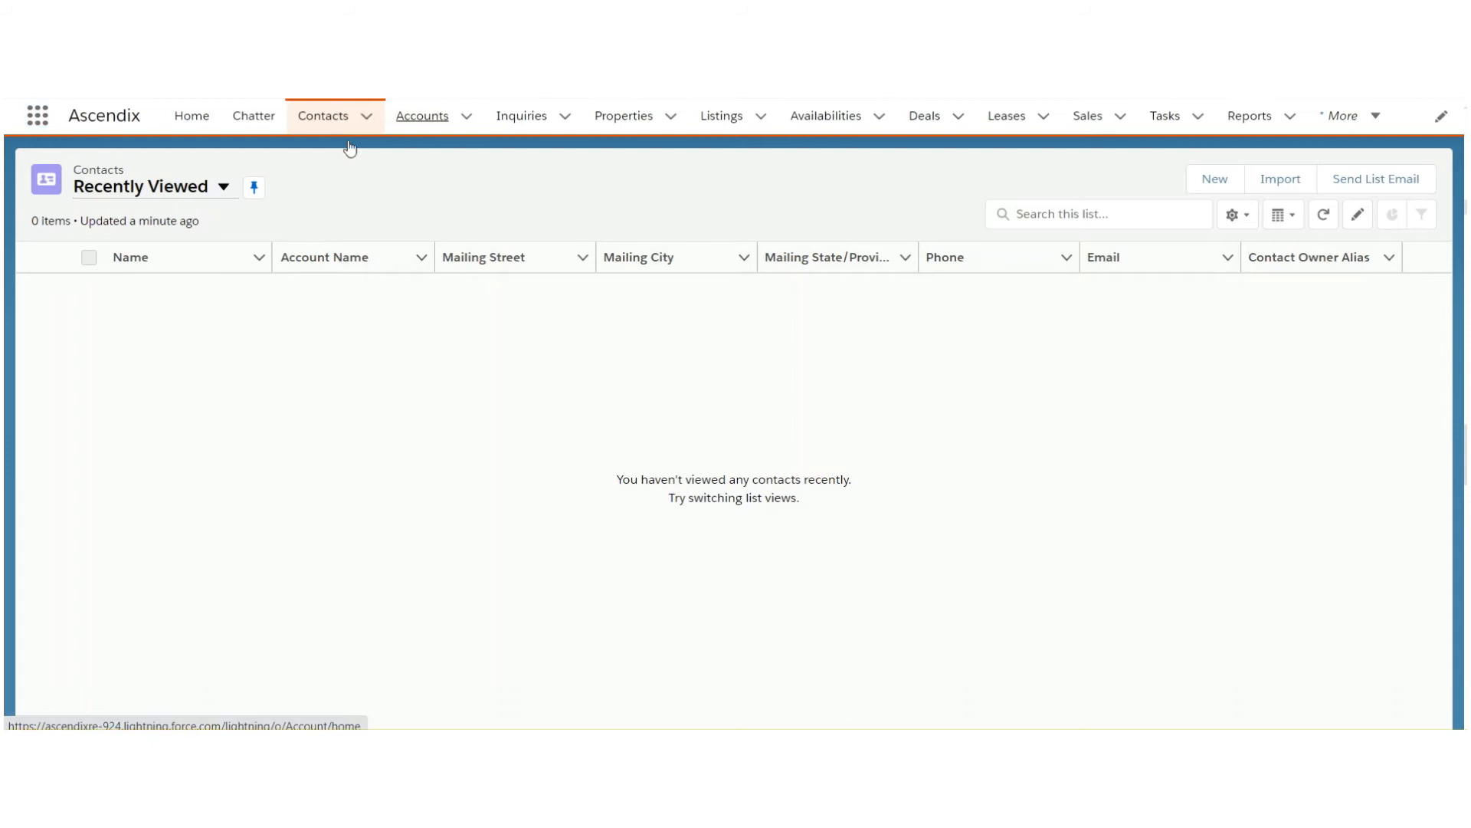
{"action": "left_click", "coordinate": [422, 116]}
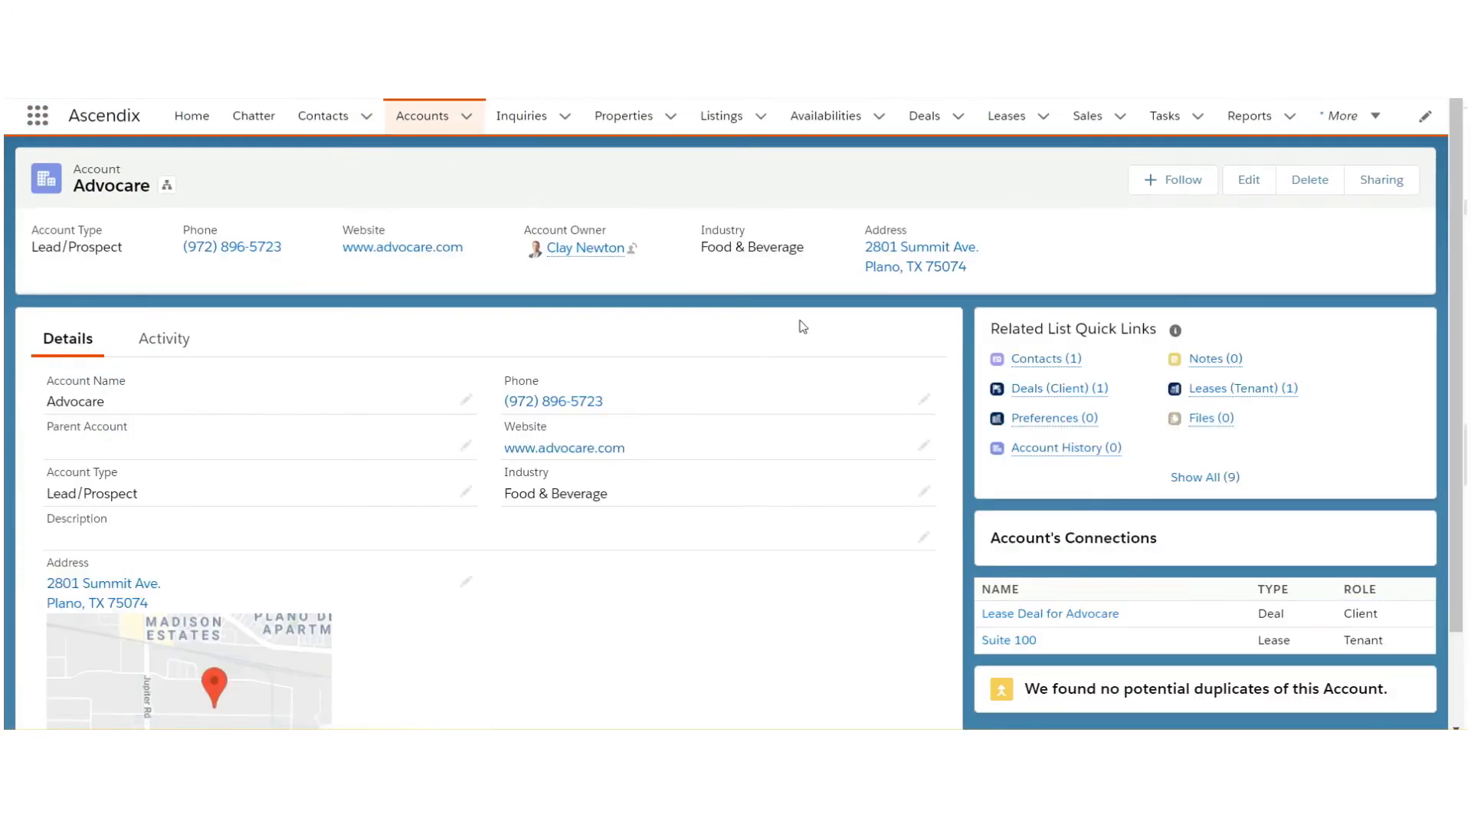
{"action": "left_click", "coordinate": [1046, 359]}
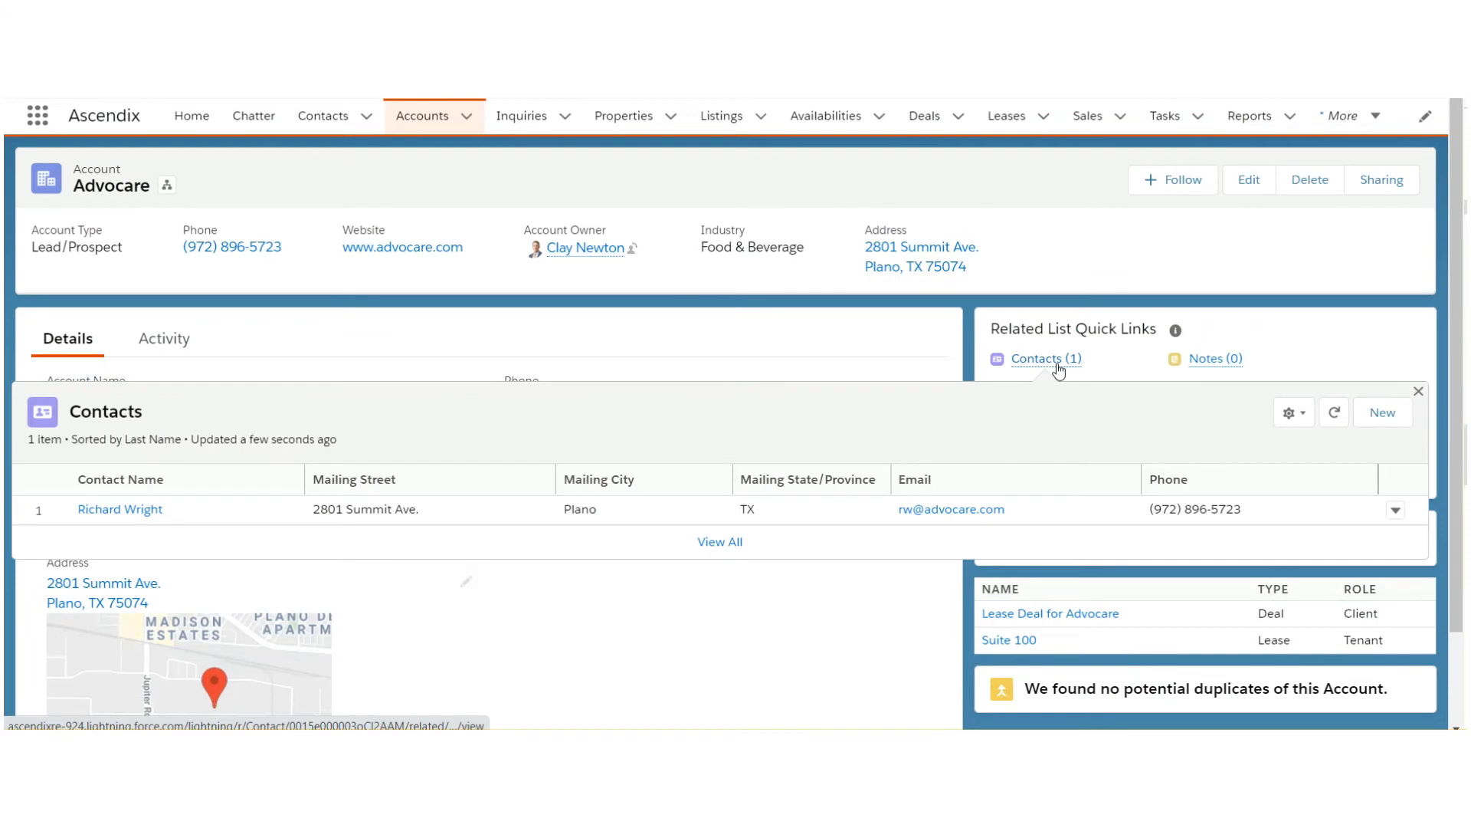
{"action": "left_click", "coordinate": [1417, 391]}
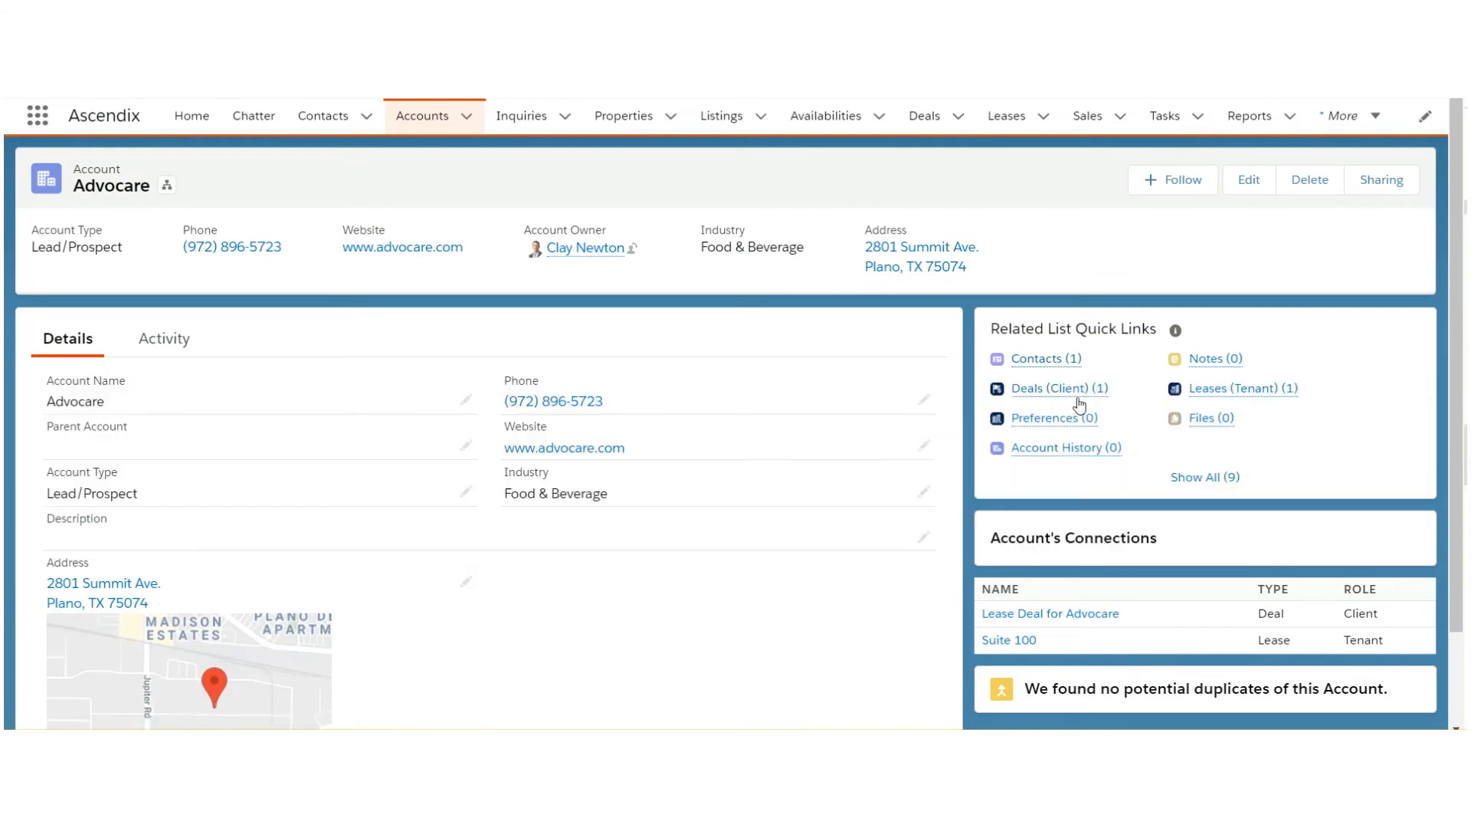
{"action": "left_click", "coordinate": [1233, 388]}
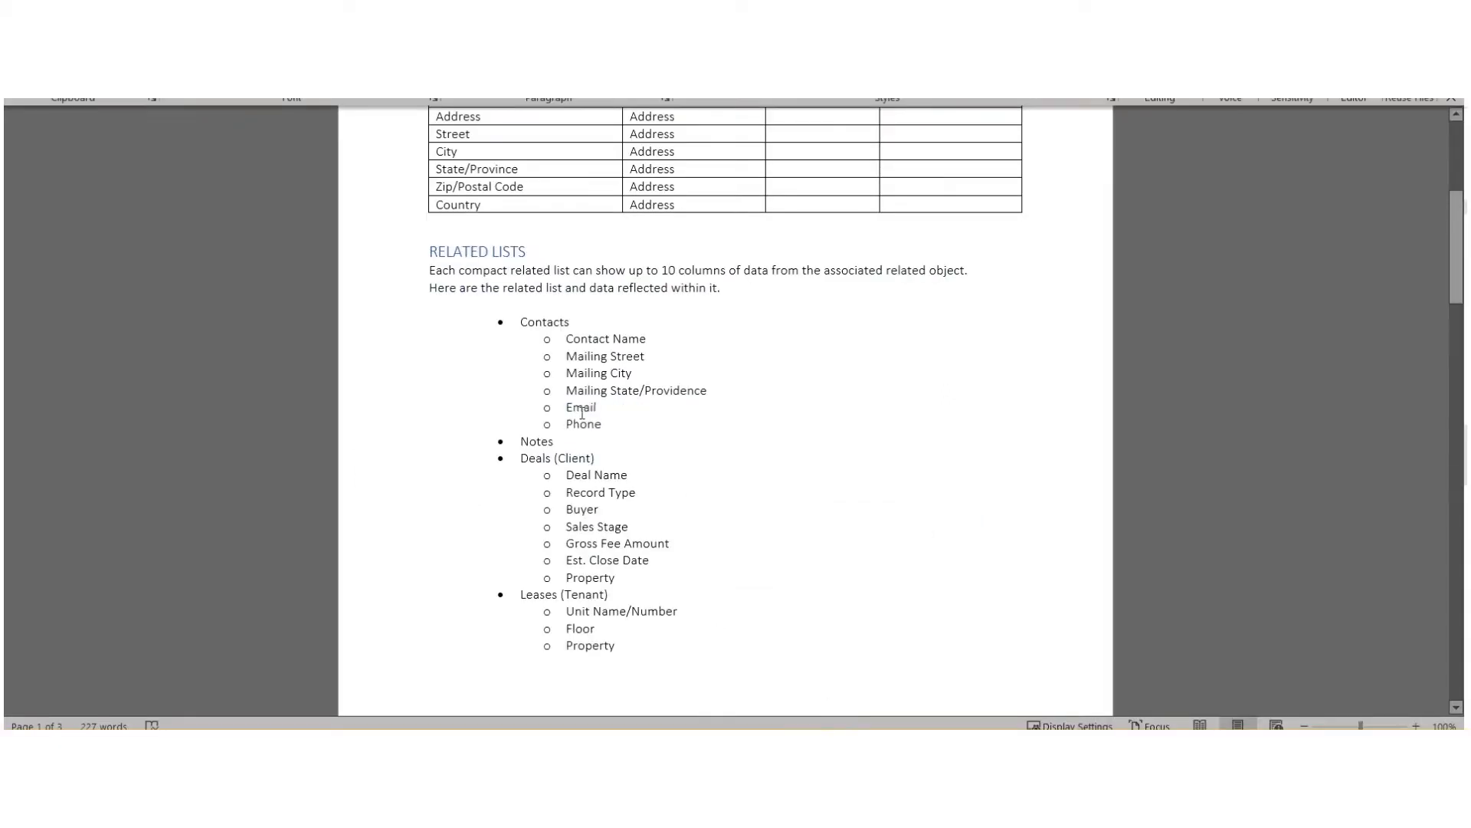
{"action": "mouse_move", "coordinate": [591, 476]}
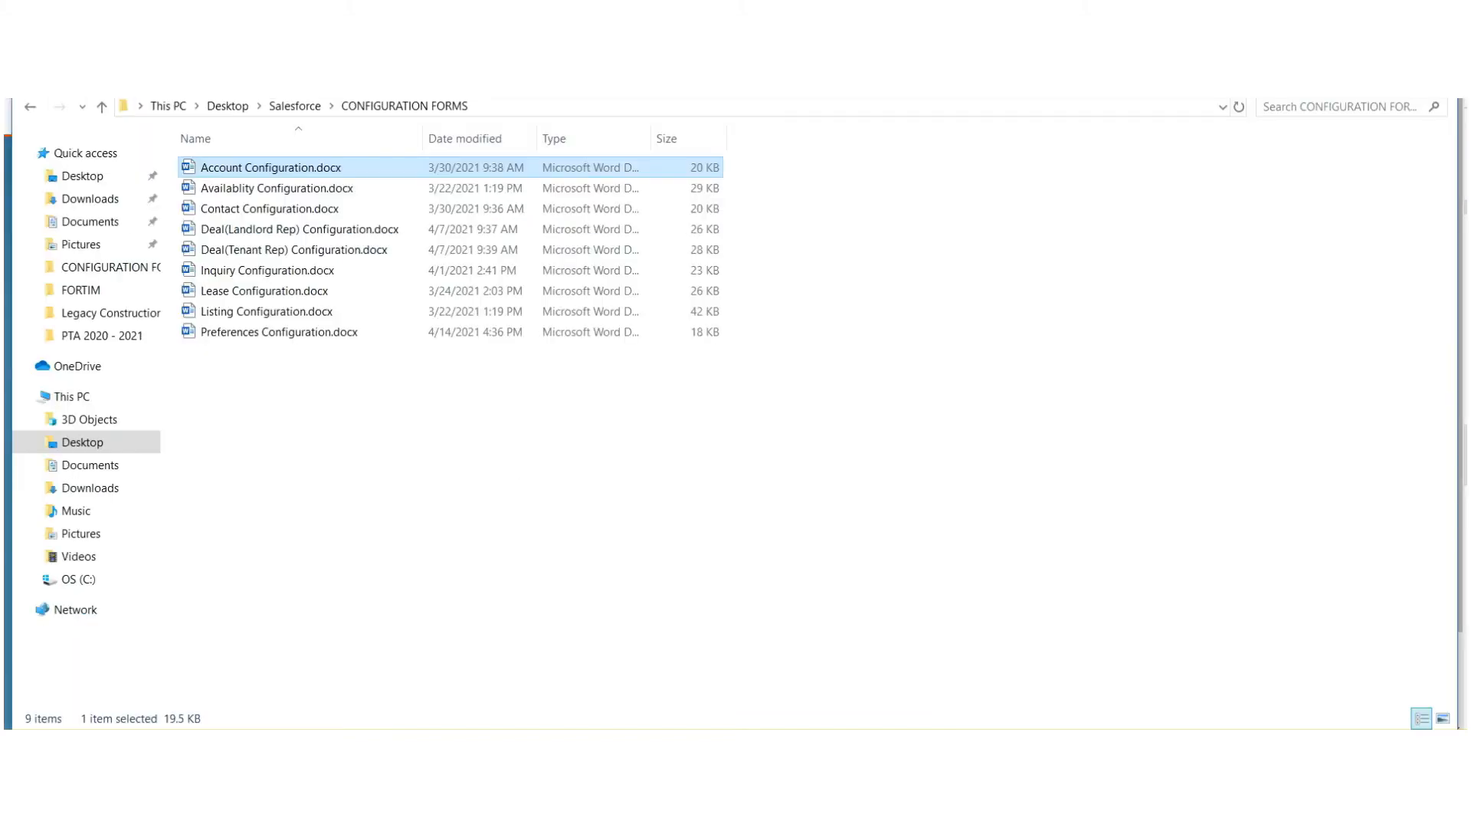
{"action": "mouse_move", "coordinate": [312, 250]}
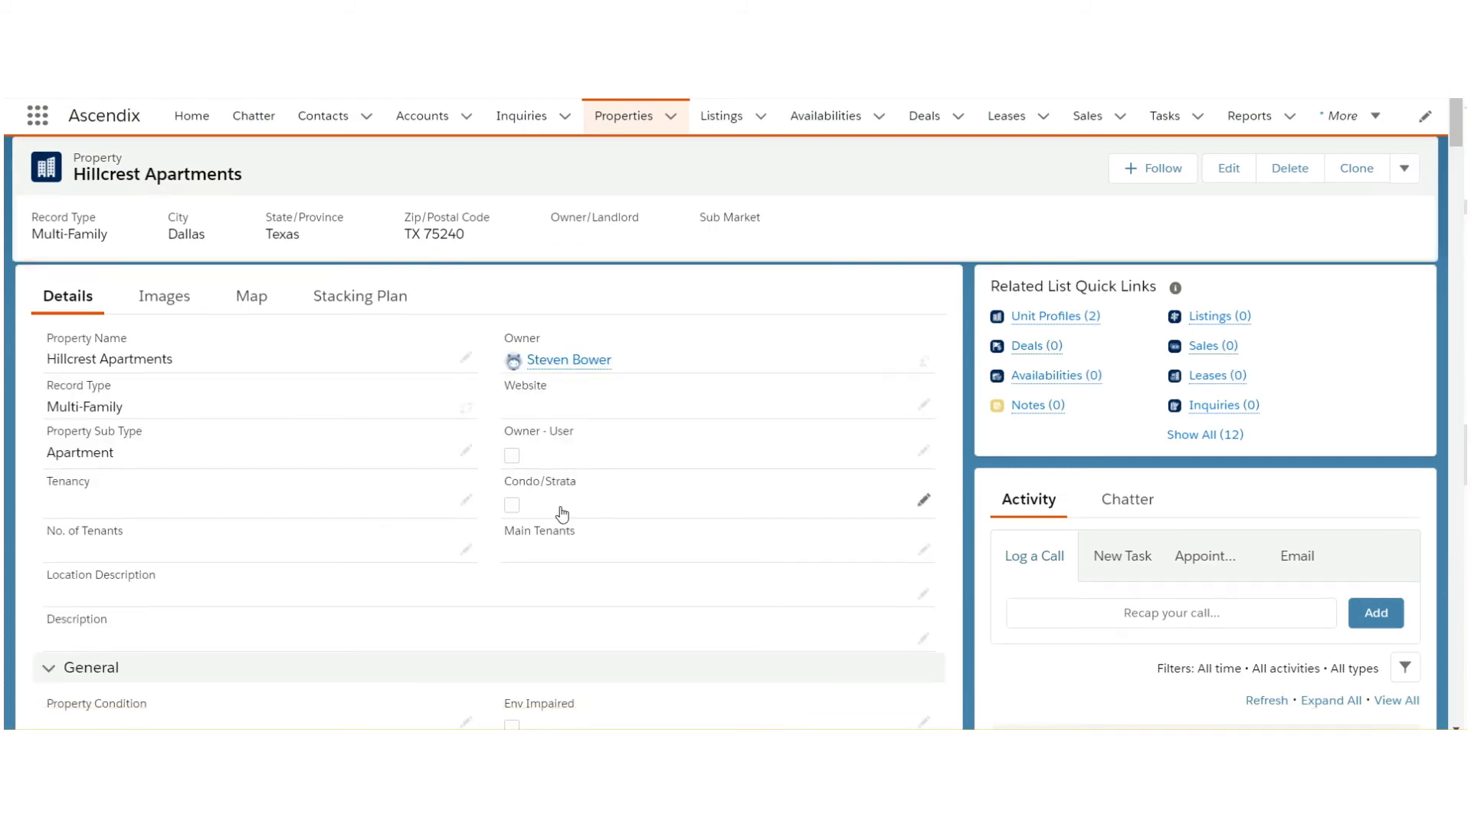
- Scroll Hillcrest Apartments through the Area, Floors, Direct/Sublease and Multi-Family sections
{"action": "scroll", "scroll_direction": "down", "scroll_amount": 3}
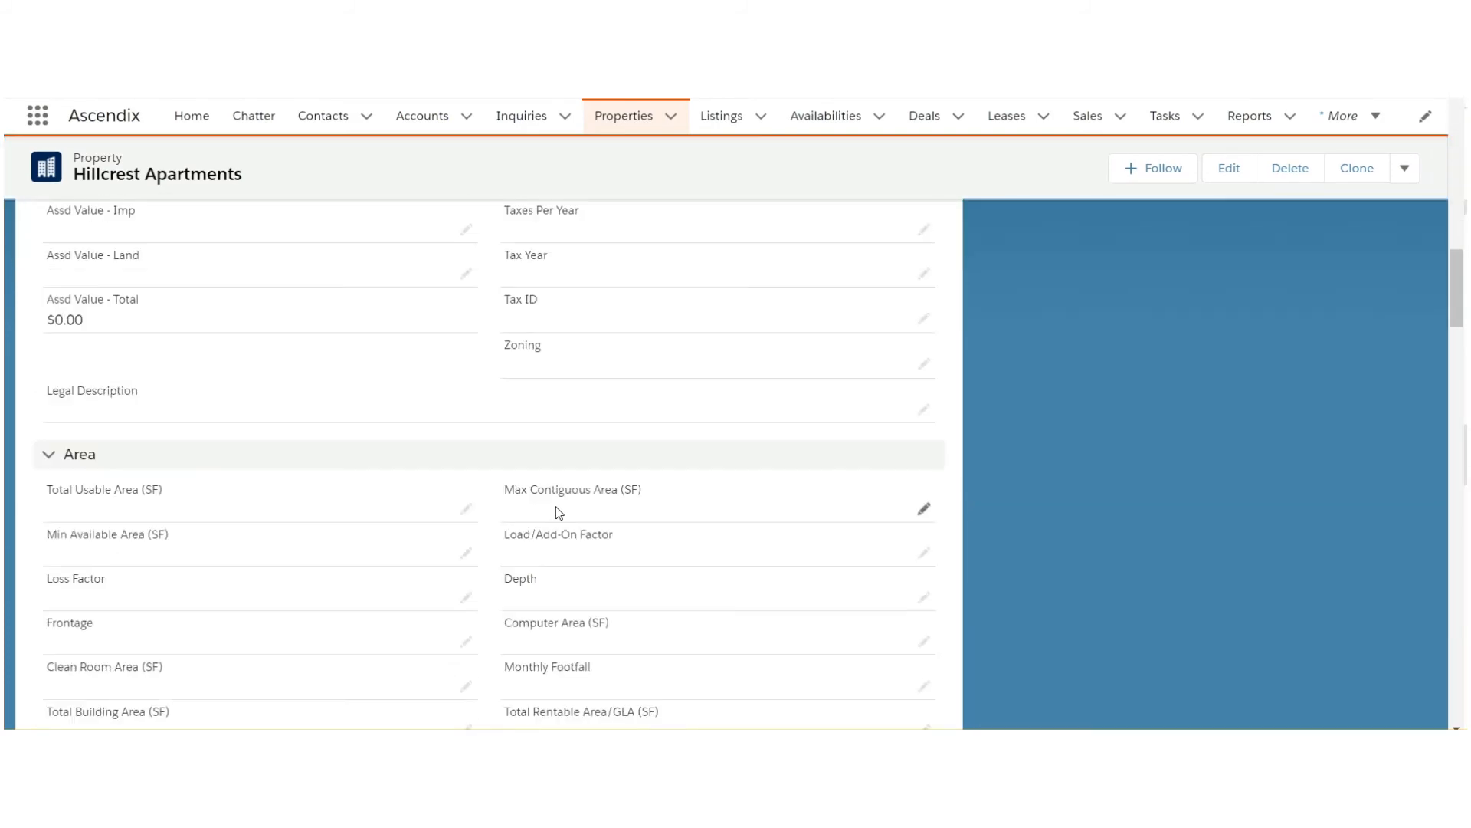
{"action": "scroll", "scroll_direction": "down", "scroll_amount": 3}
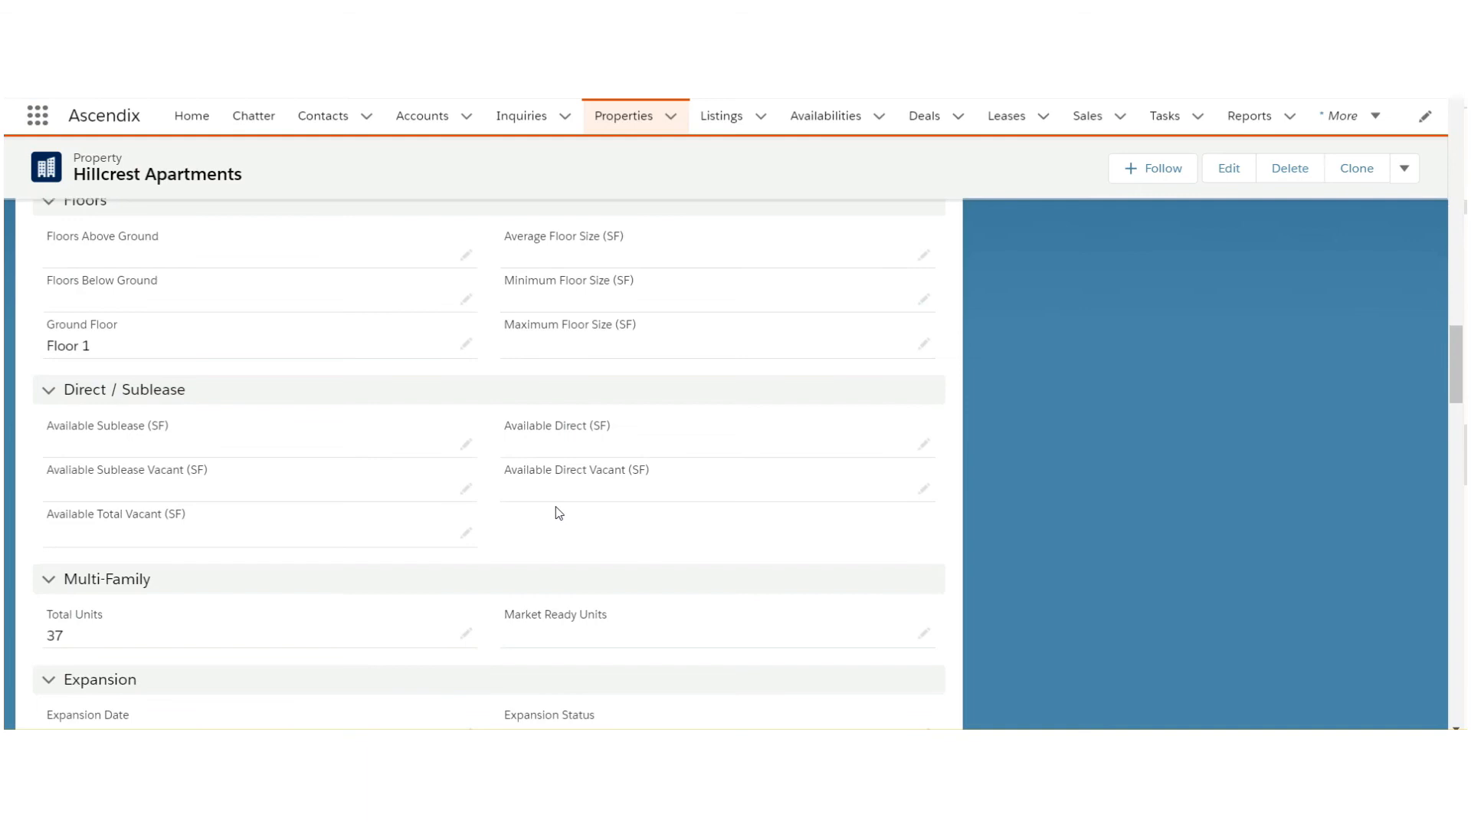
{"action": "scroll", "scroll_direction": "down", "scroll_amount": 3}
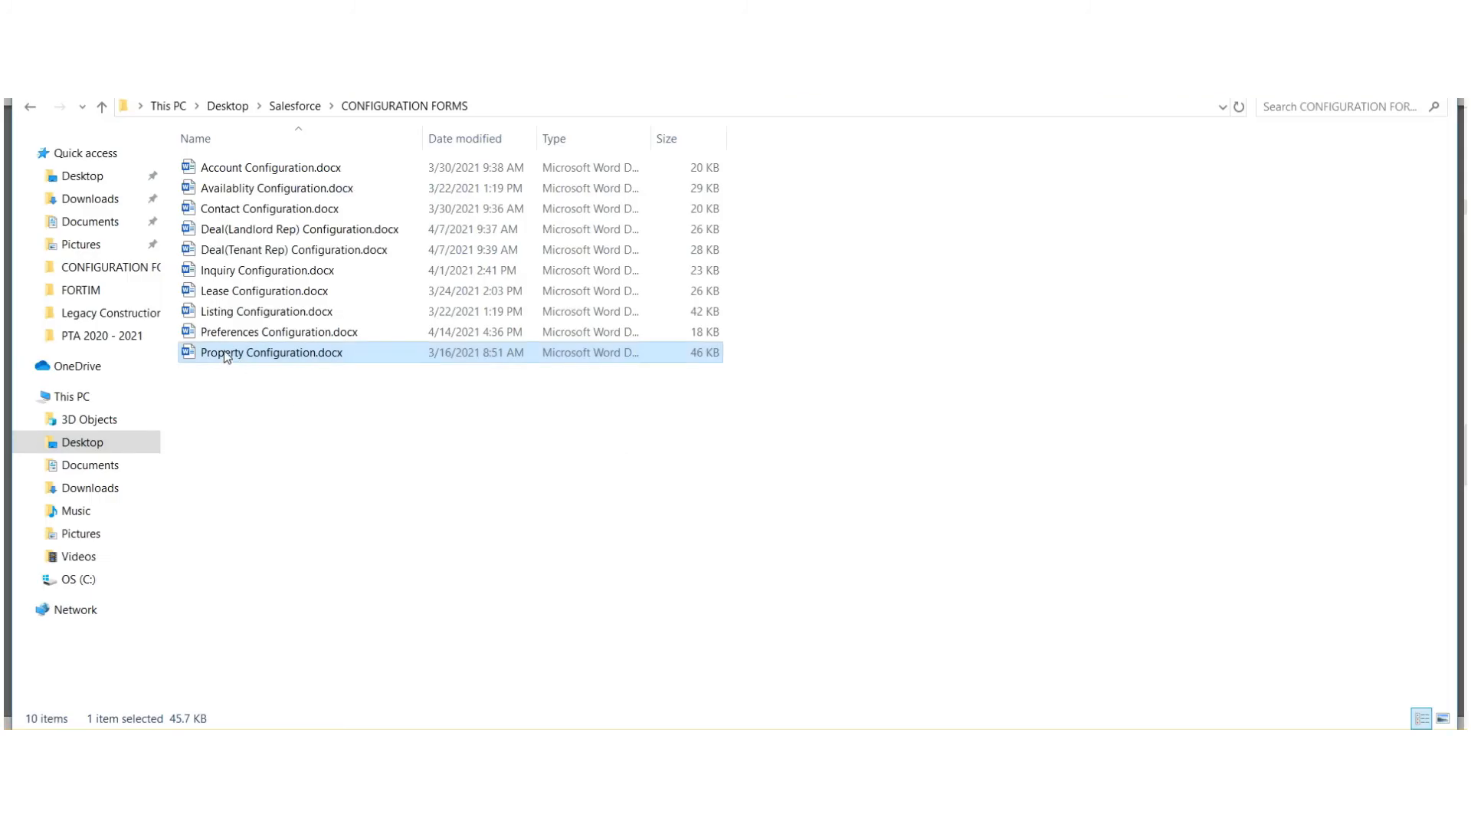
- Open Property Configuration.docx and scroll past its Fields table to the picklist tables
{"action": "double_click", "coordinate": [272, 351]}
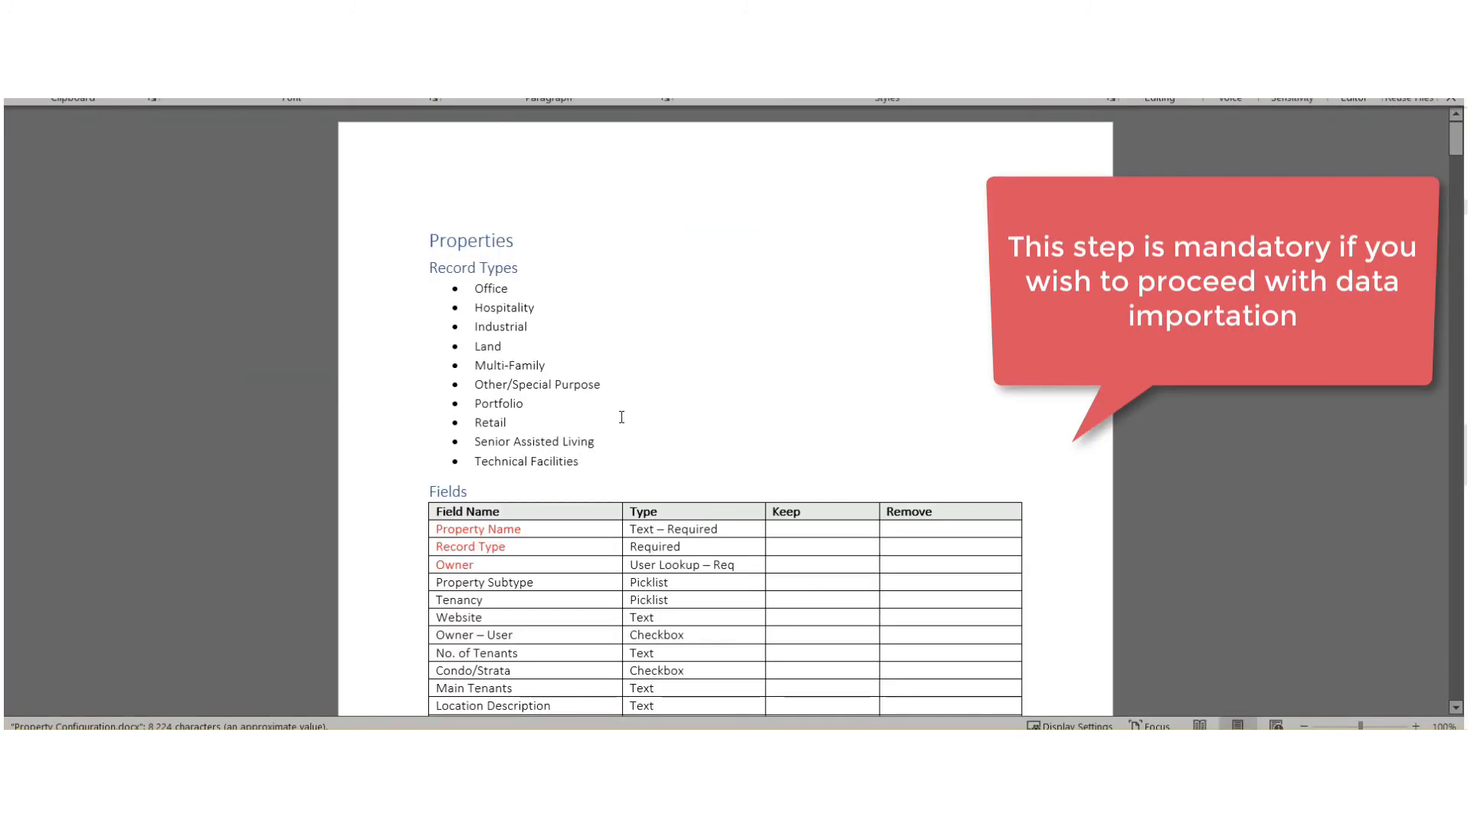
{"action": "scroll", "scroll_direction": "down", "scroll_amount": 3}
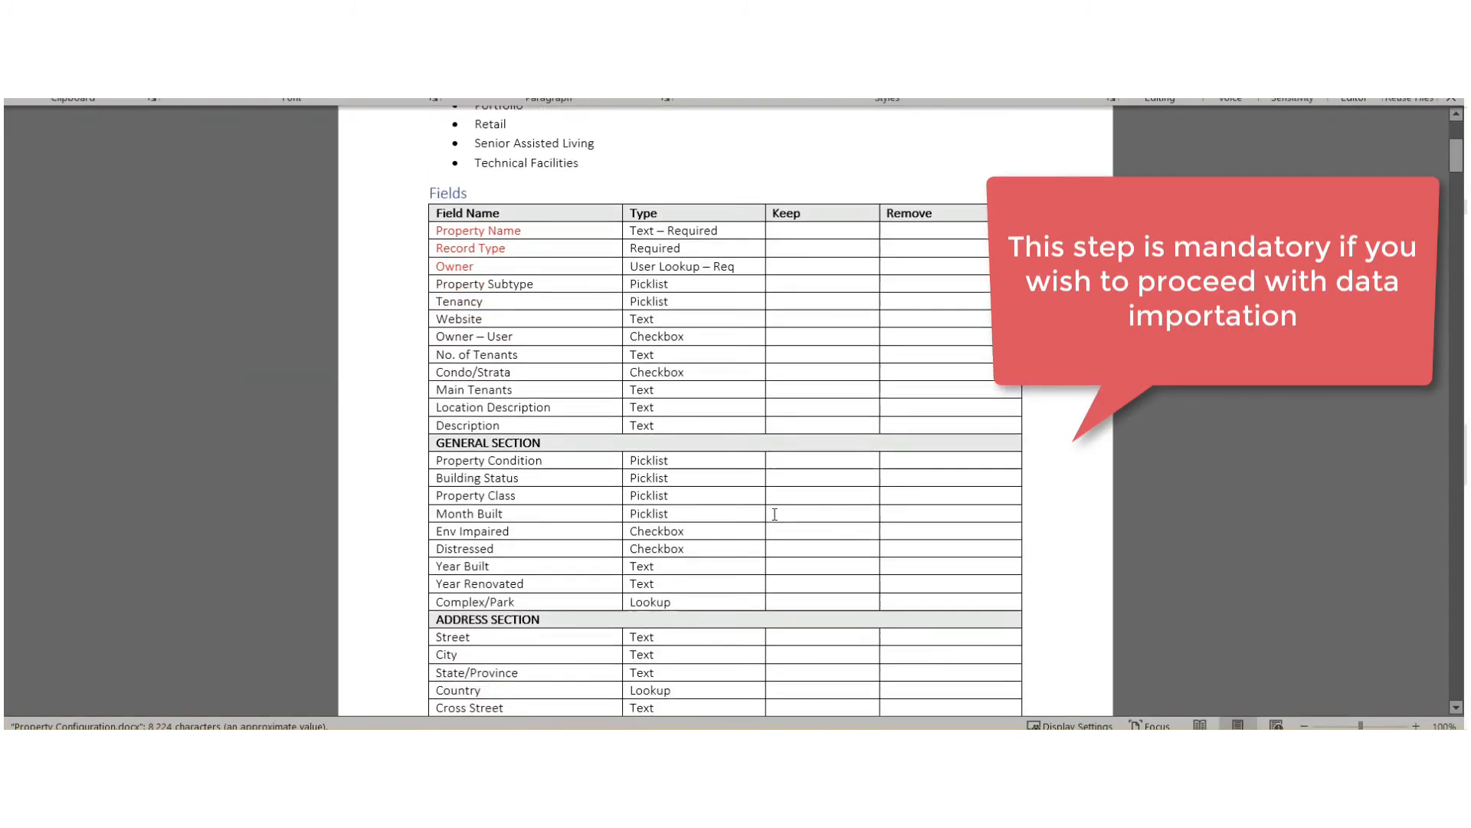
{"action": "scroll", "scroll_direction": "down", "scroll_amount": 3}
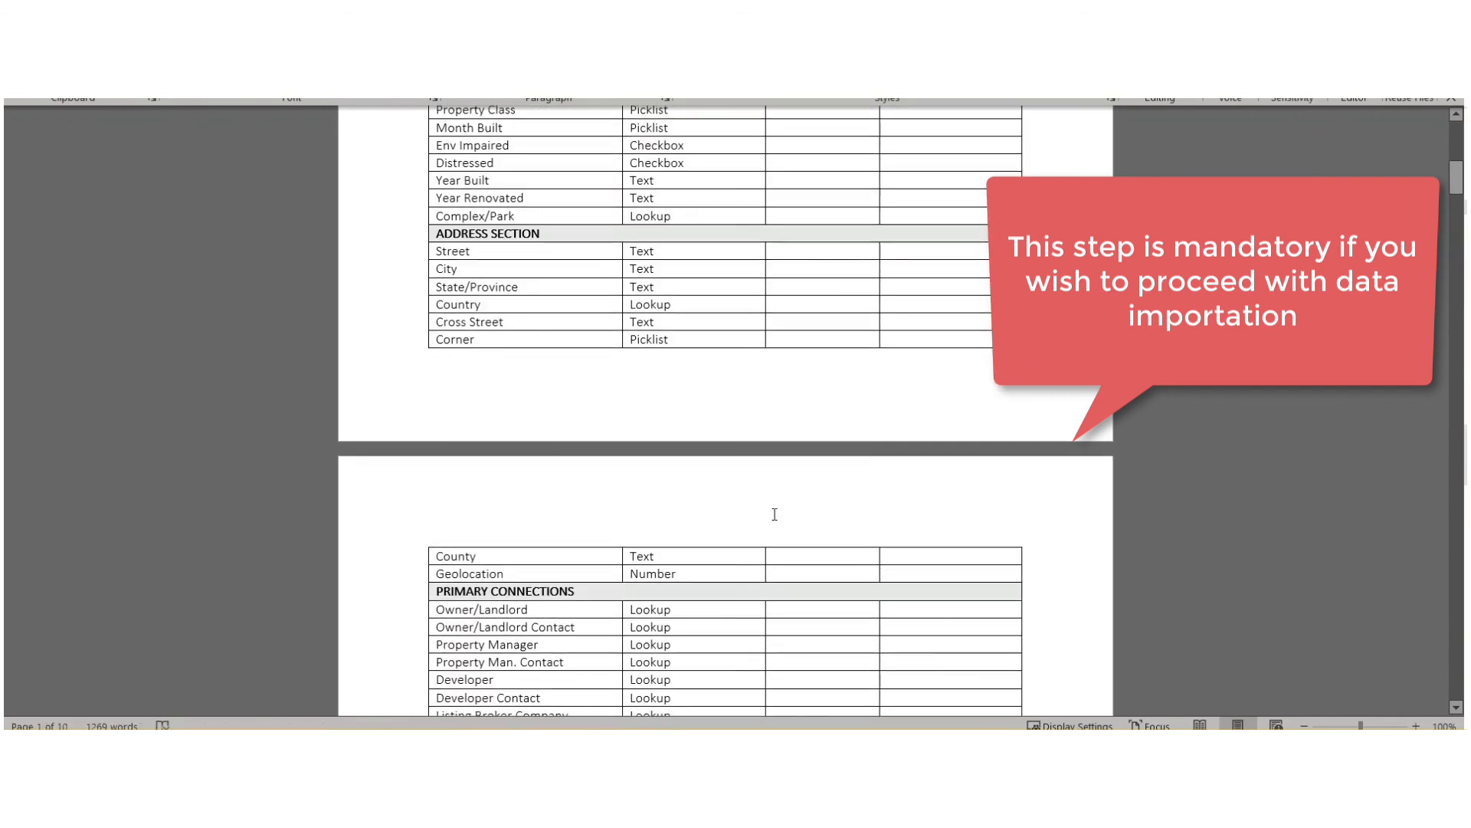
{"action": "scroll", "scroll_direction": "down", "scroll_amount": 3}
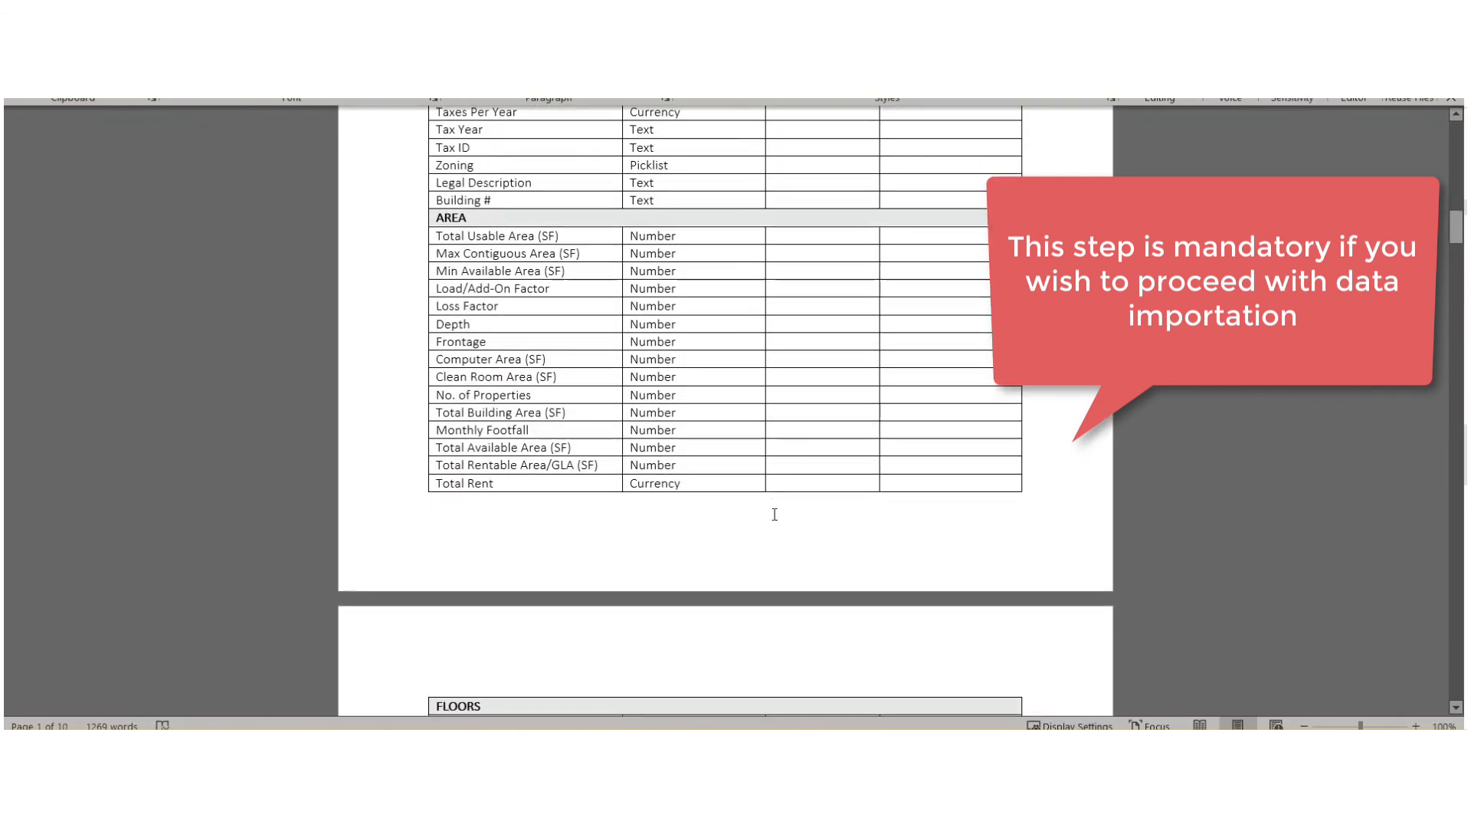
{"action": "scroll", "scroll_direction": "down", "scroll_amount": 3}
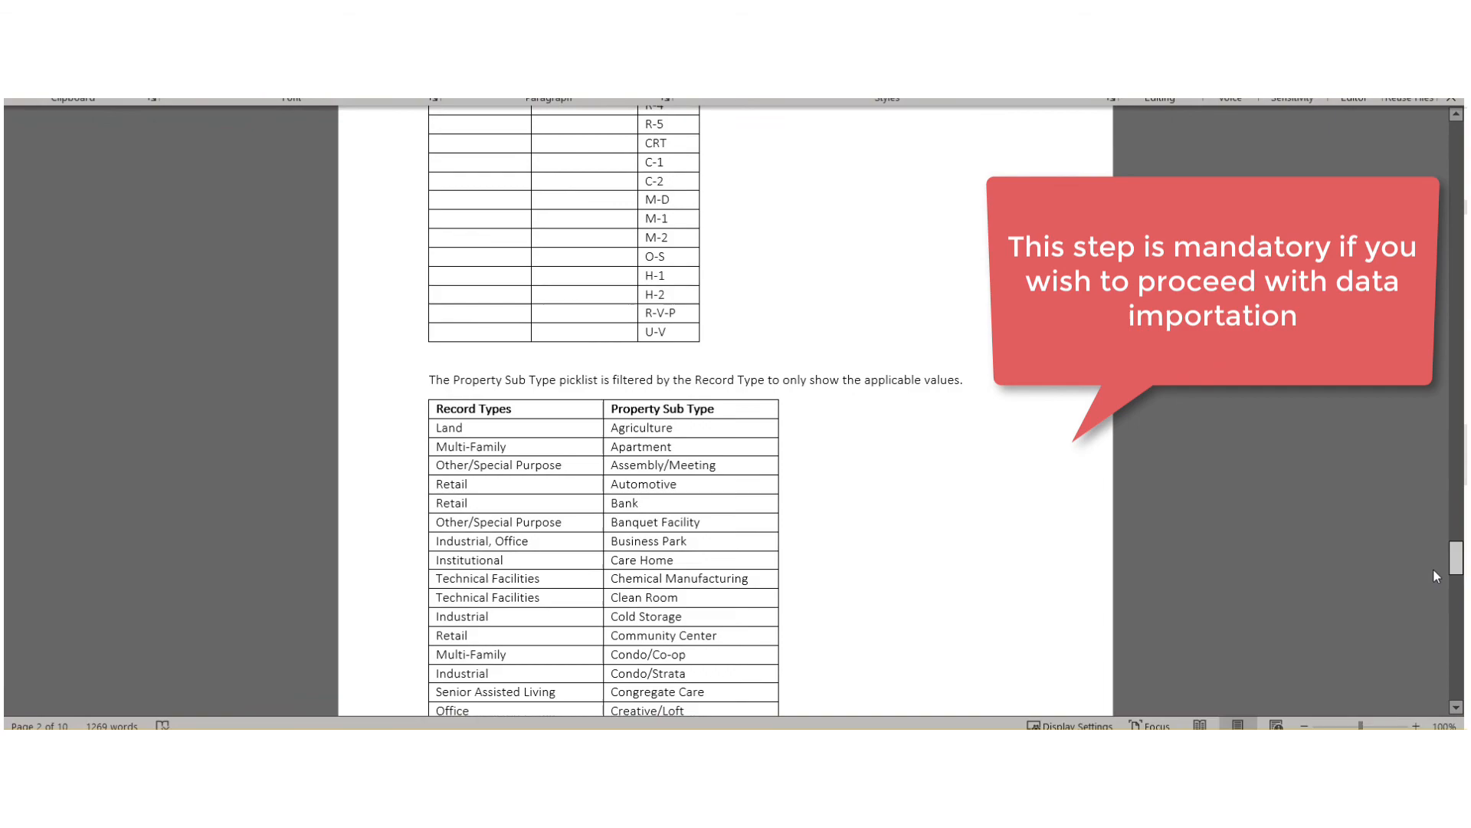
{"action": "scroll", "scroll_direction": "down", "scroll_amount": 3}
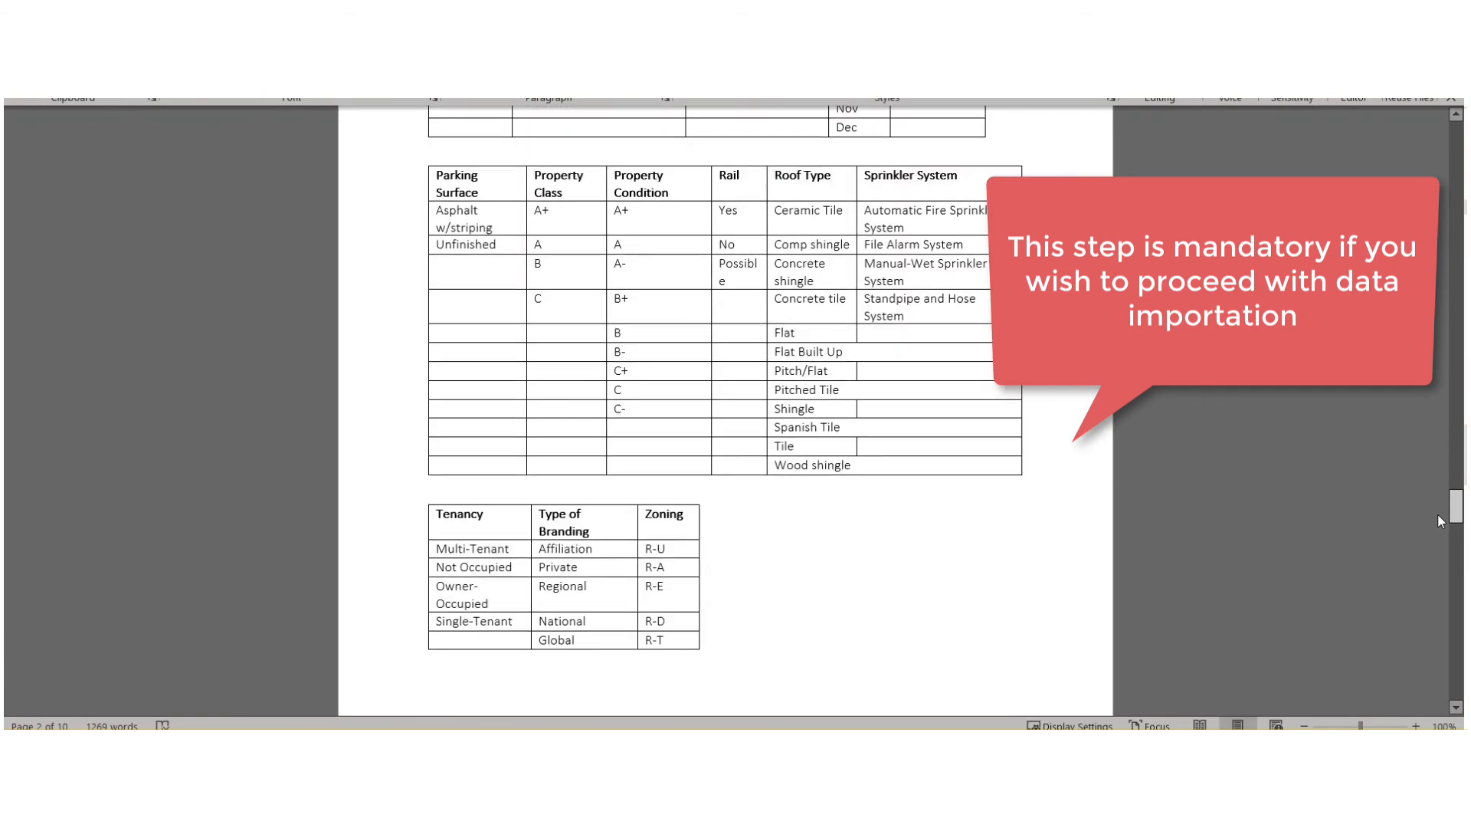